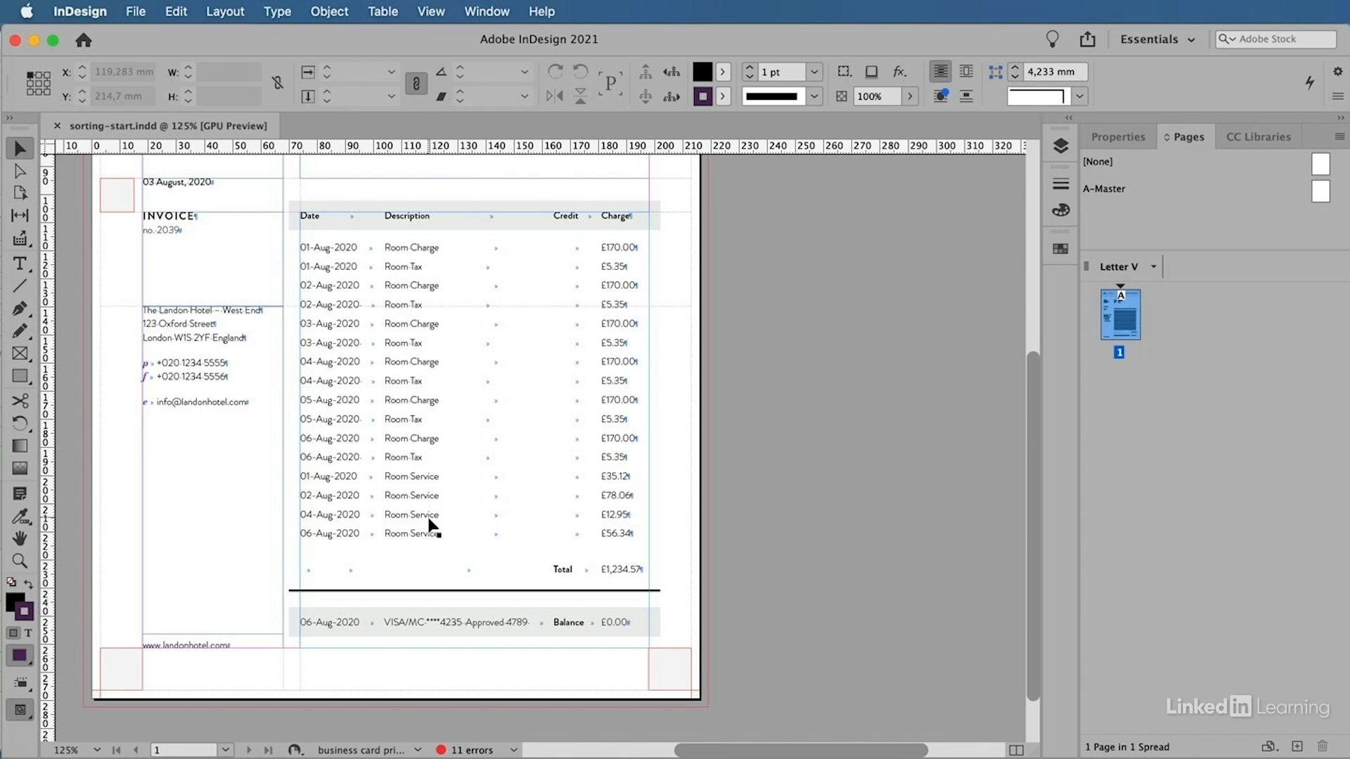
# - Select dates in the expense list, then bring up the Scripts panel
pyautogui.click(356, 248)
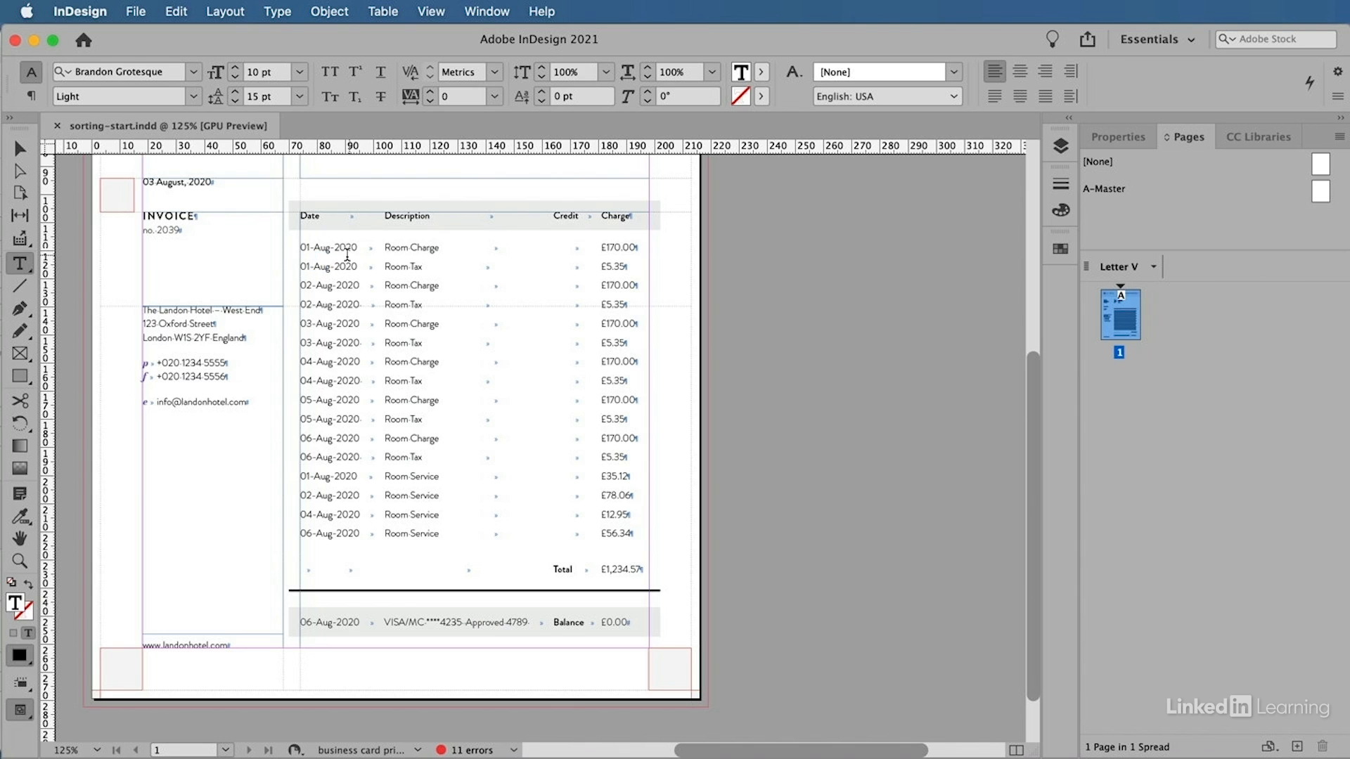
pyautogui.doubleClick(306, 285)
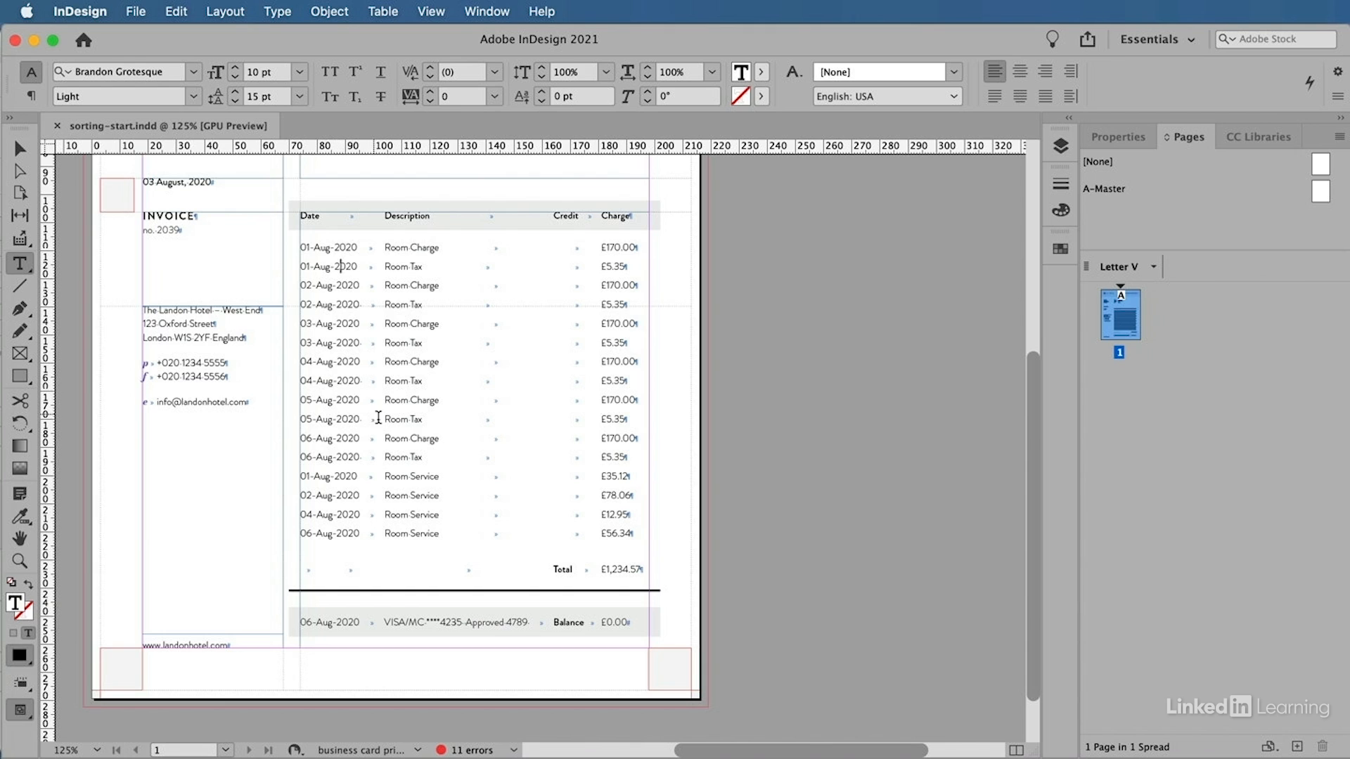
pyautogui.doubleClick(410, 476)
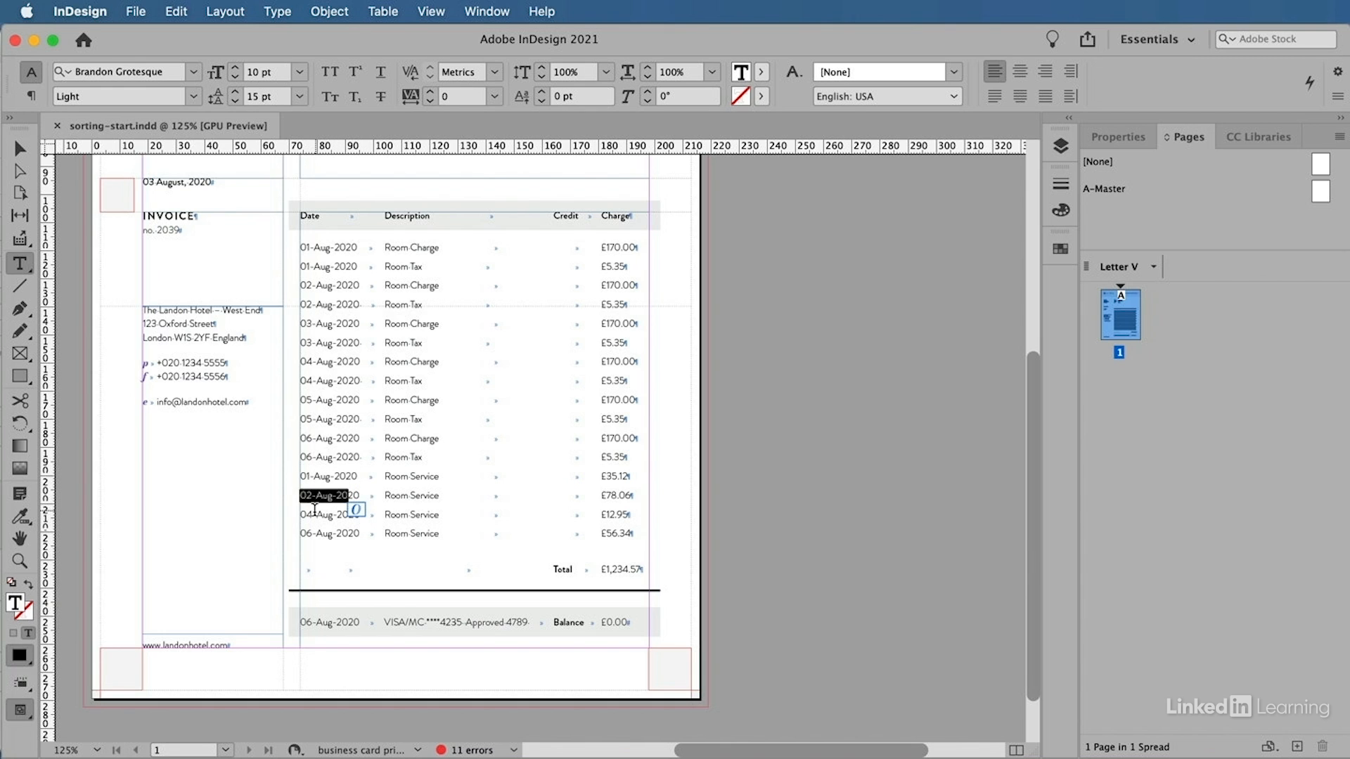
pyautogui.moveTo(331, 533)
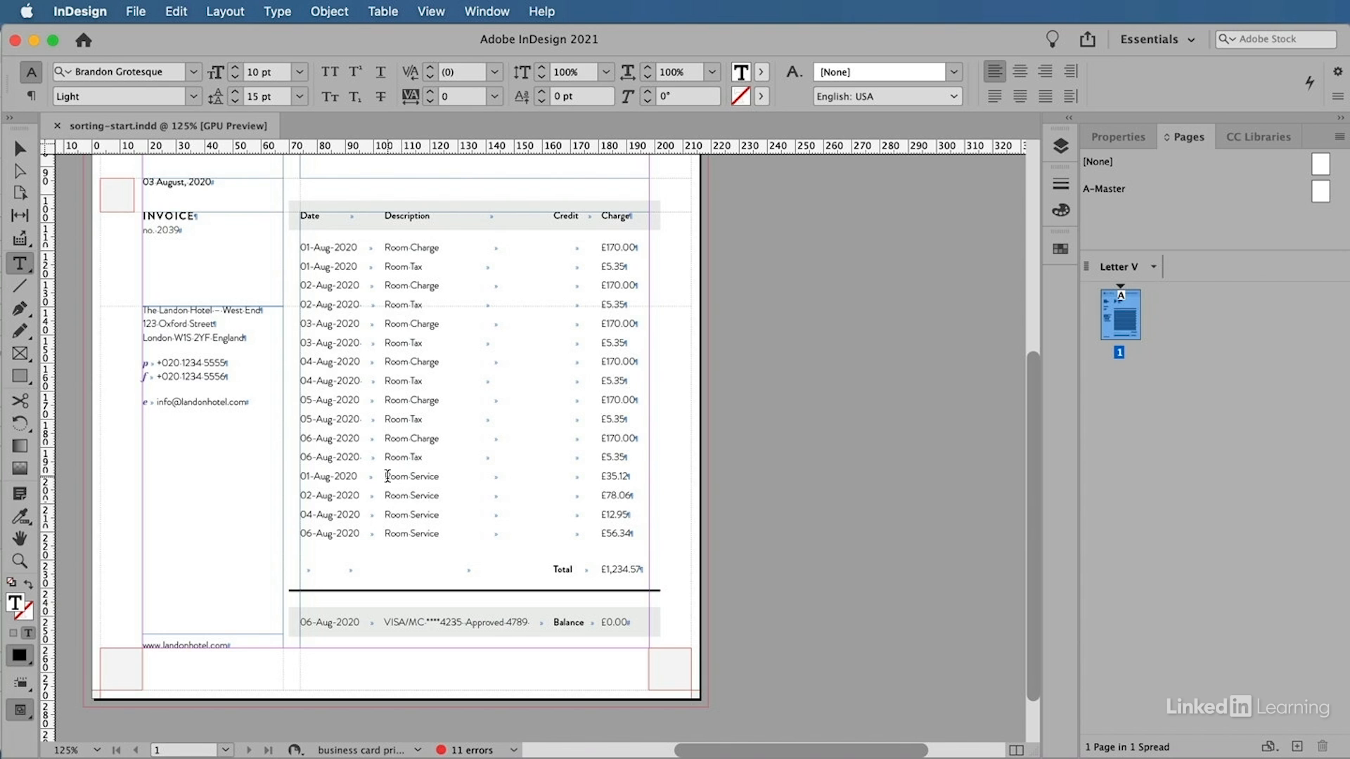
pyautogui.moveTo(393, 494)
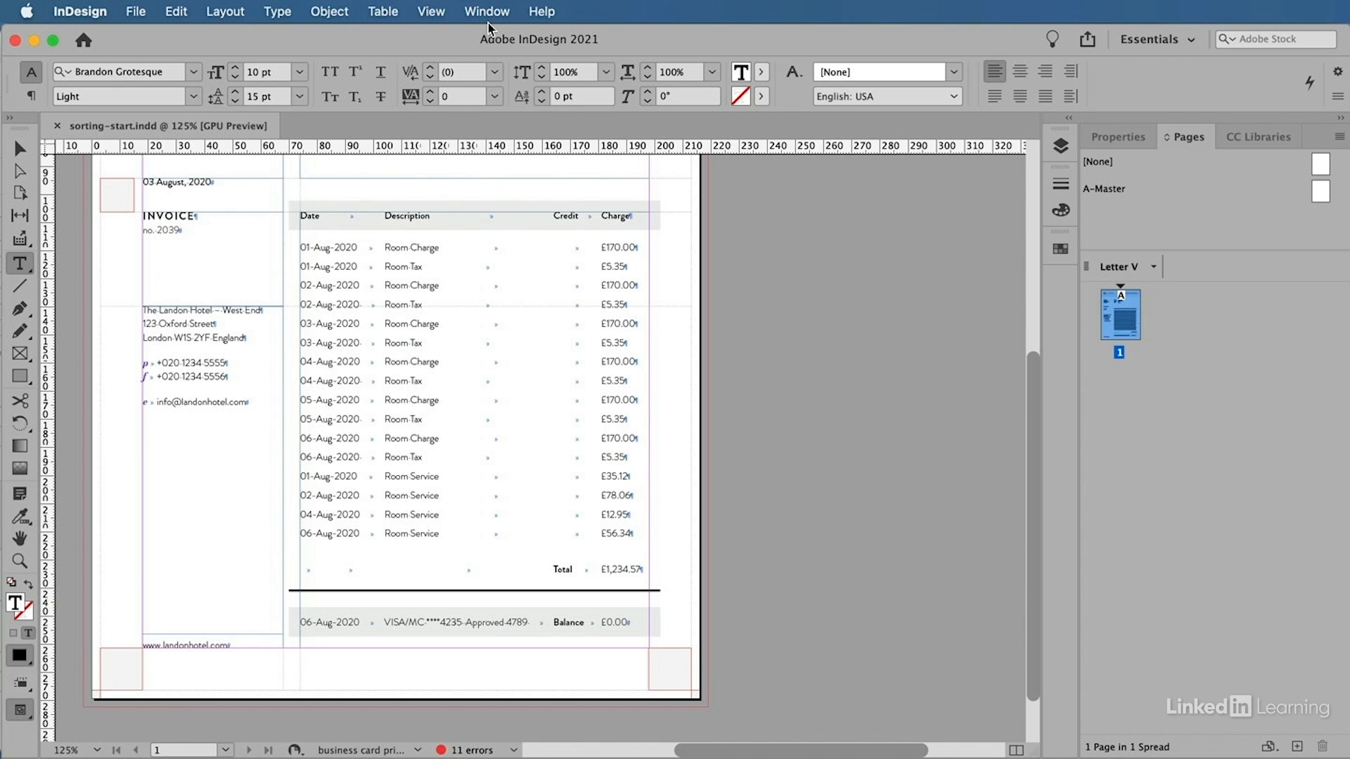
pyautogui.click(487, 11)
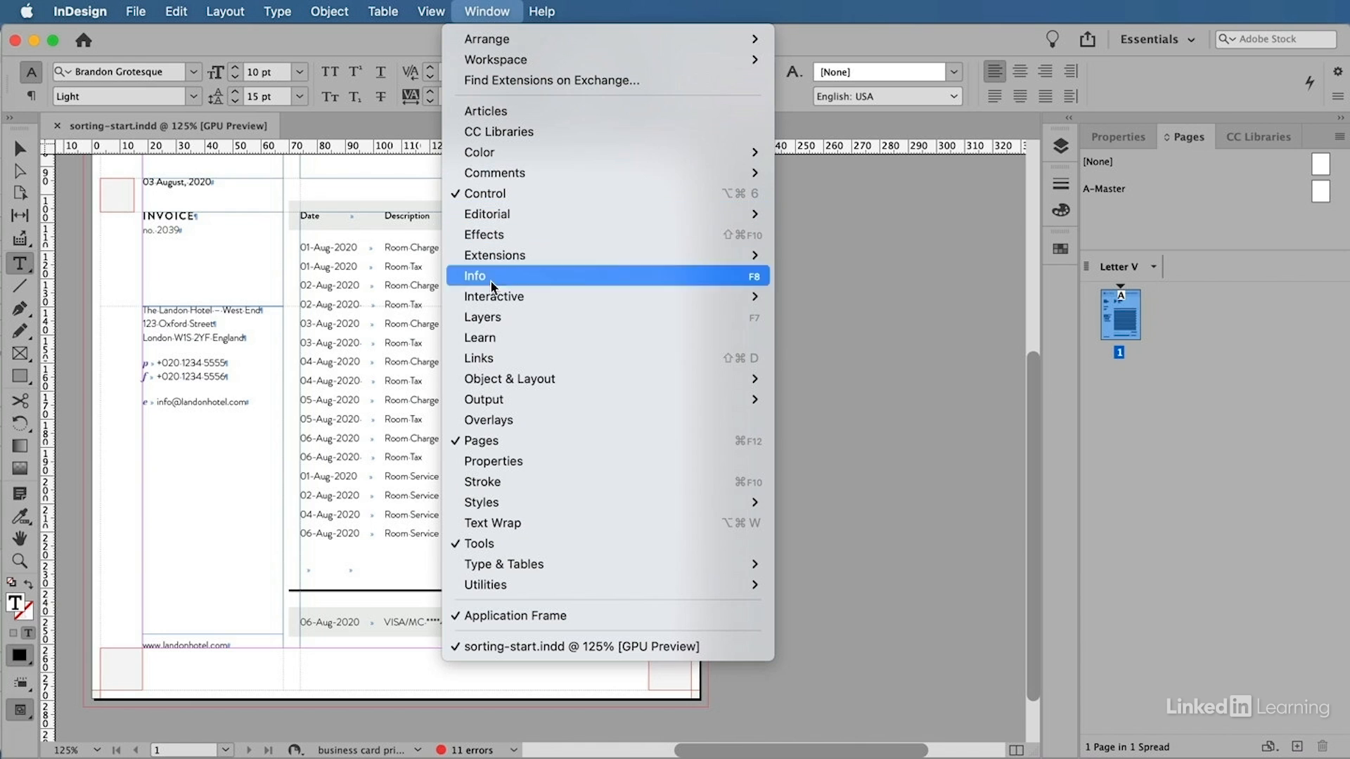
pyautogui.moveTo(484, 585)
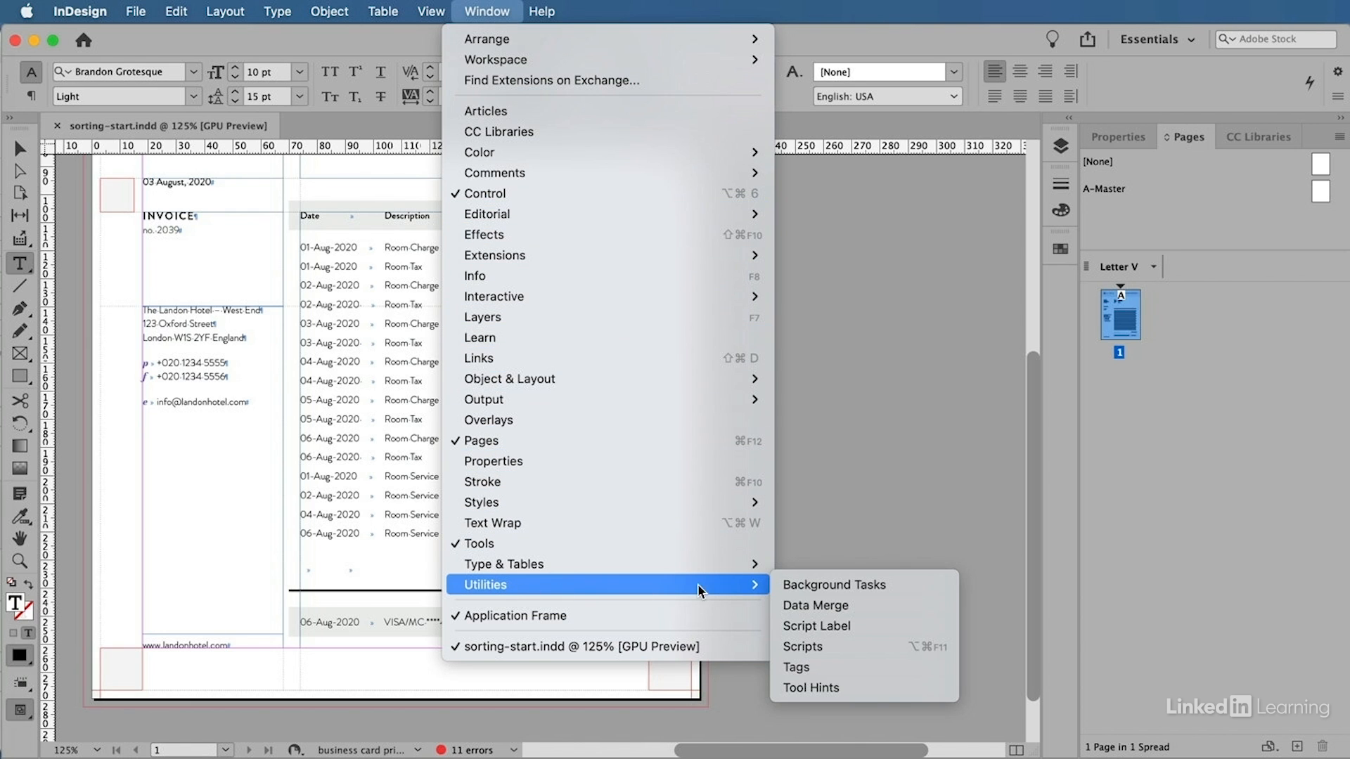
pyautogui.click(802, 646)
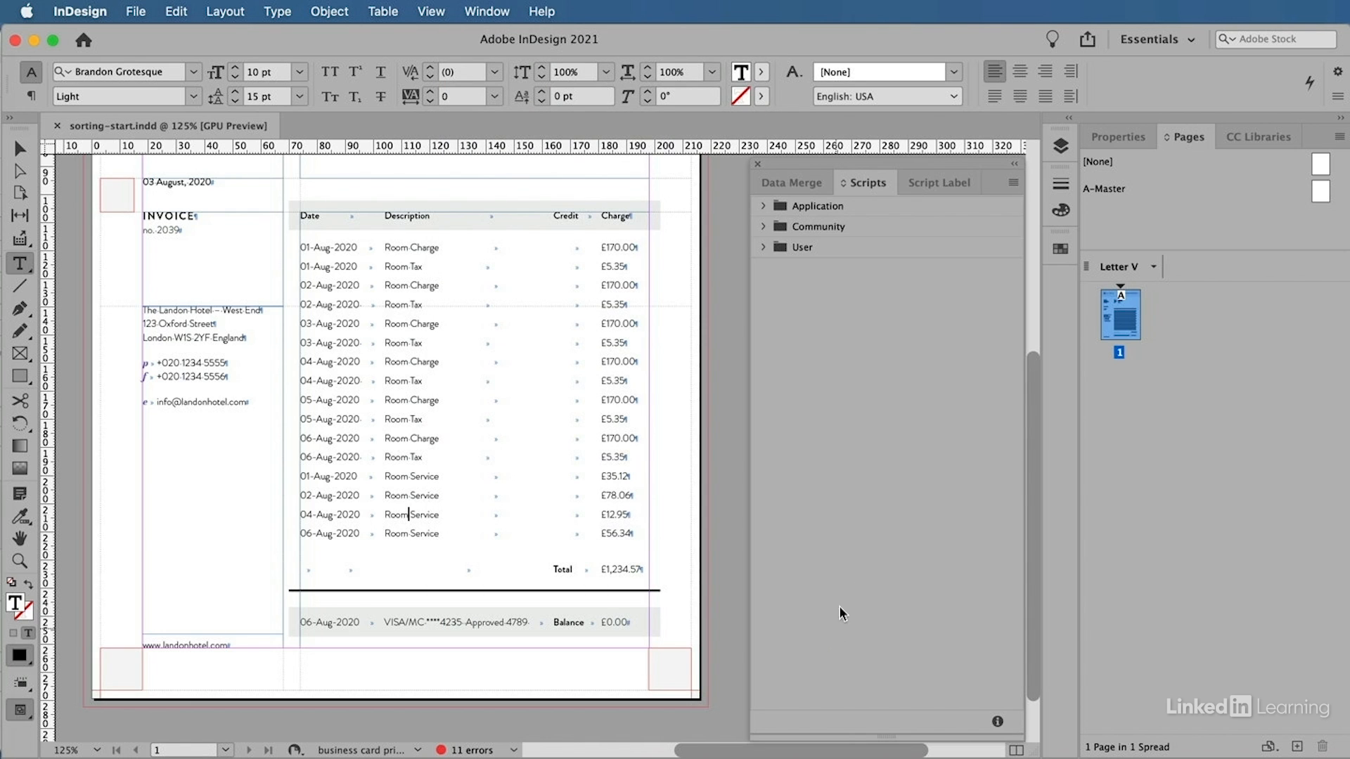
pyautogui.moveTo(836, 280)
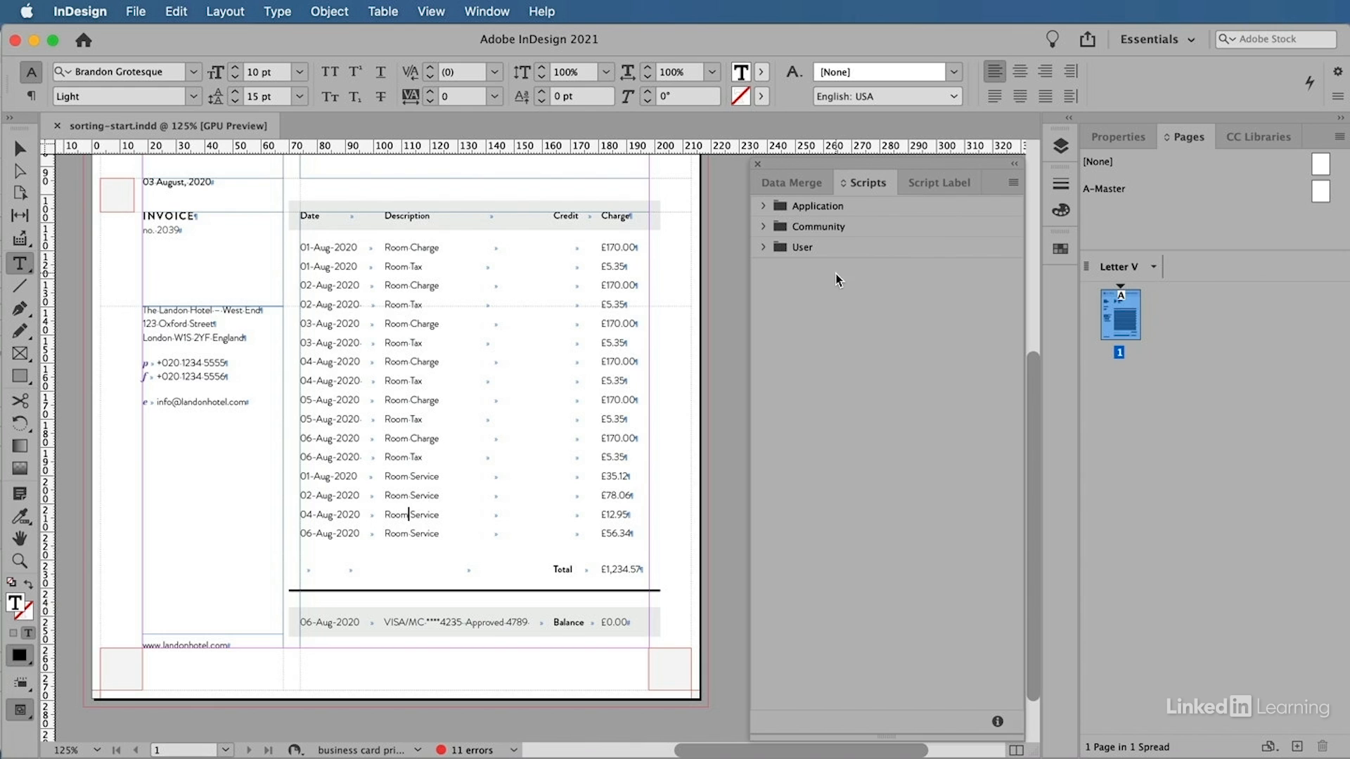
pyautogui.moveTo(858, 207)
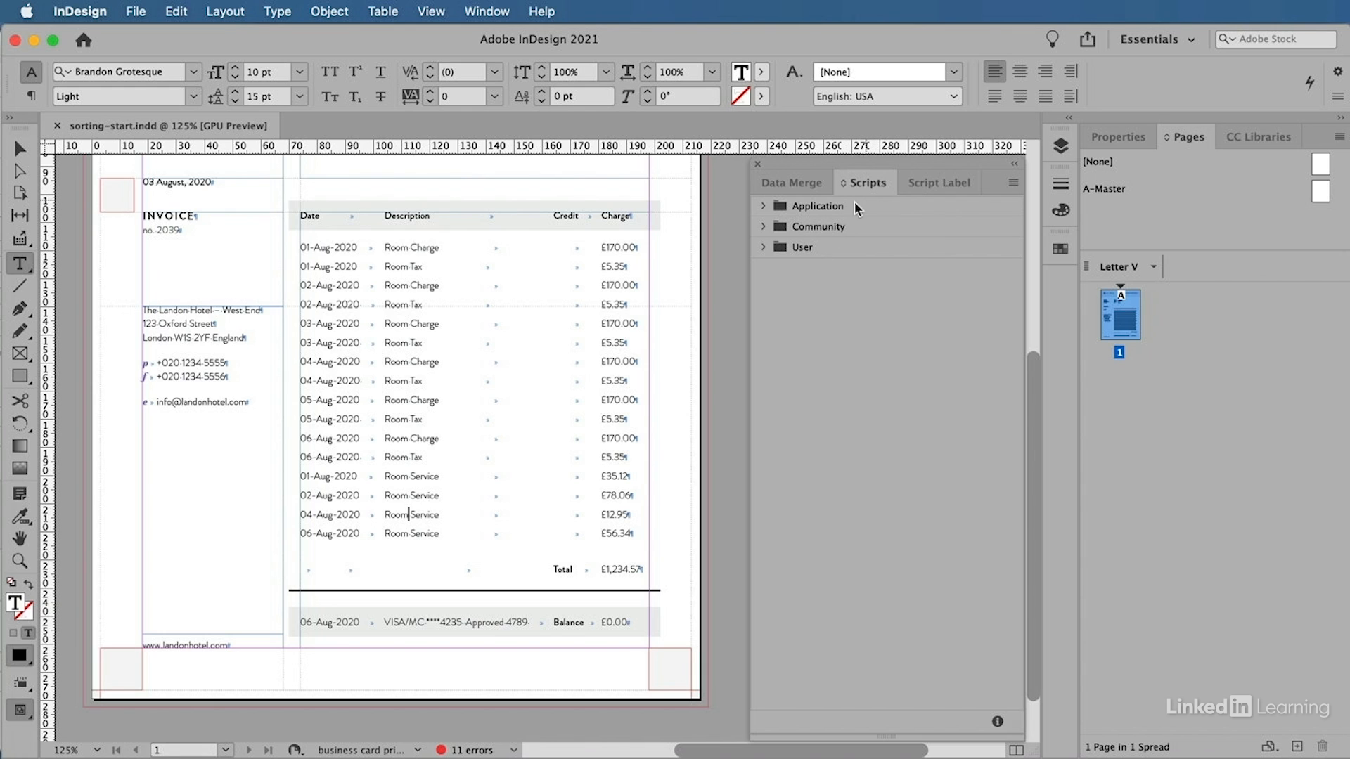
pyautogui.moveTo(833, 256)
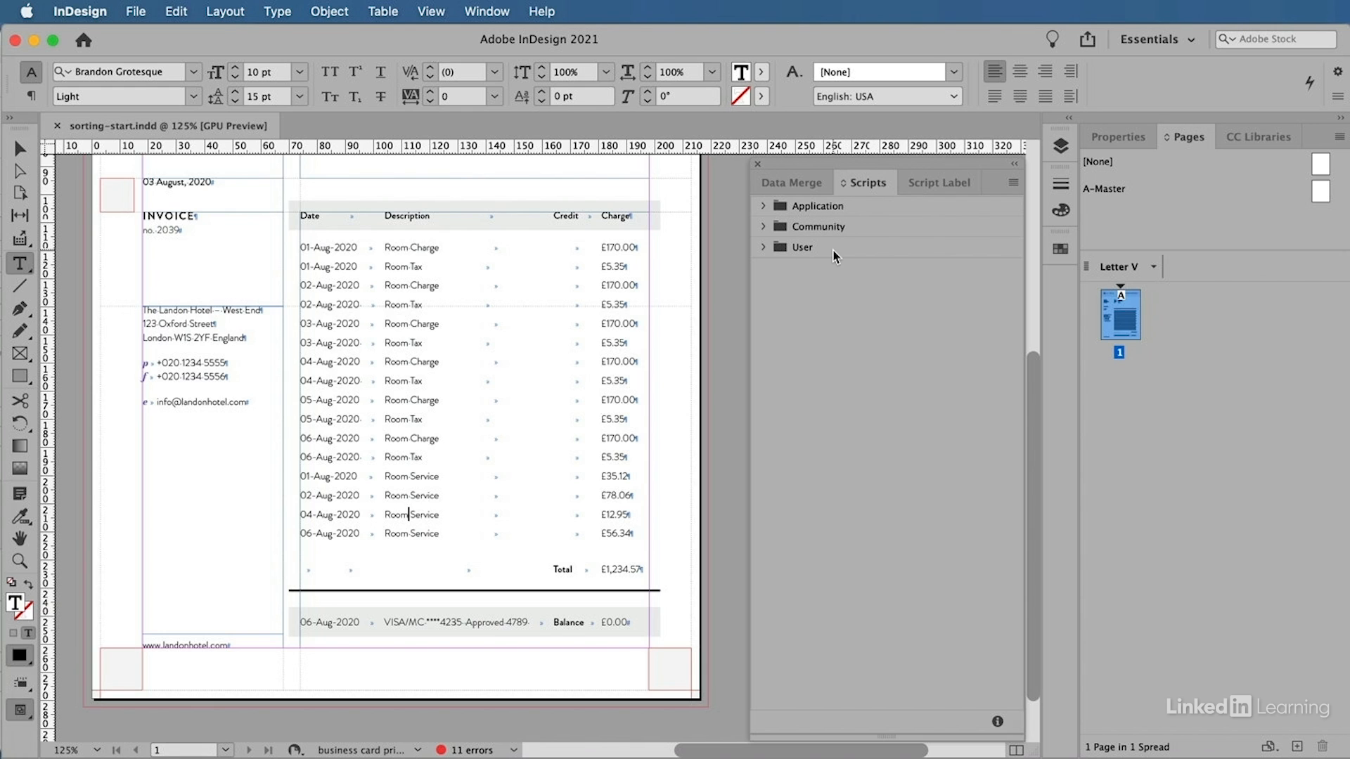
pyautogui.click(763, 206)
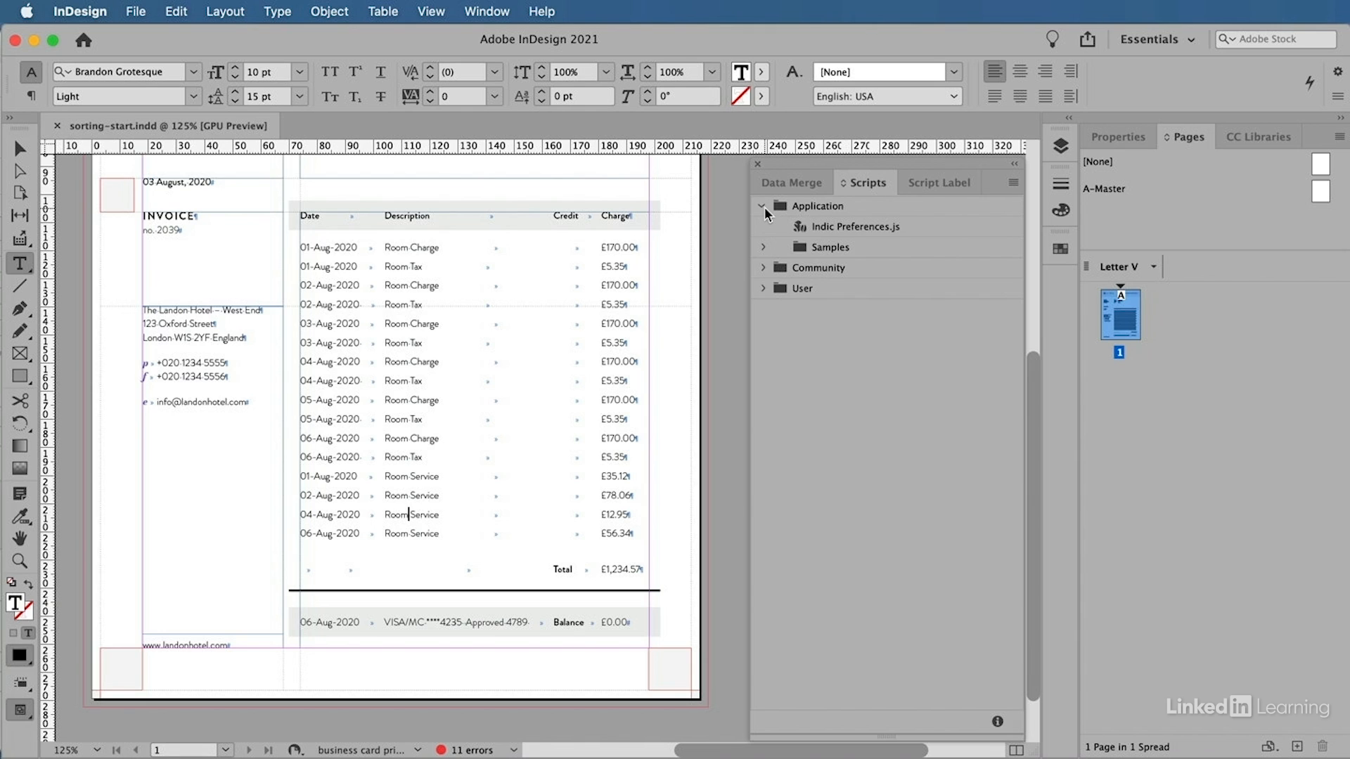
pyautogui.click(763, 206)
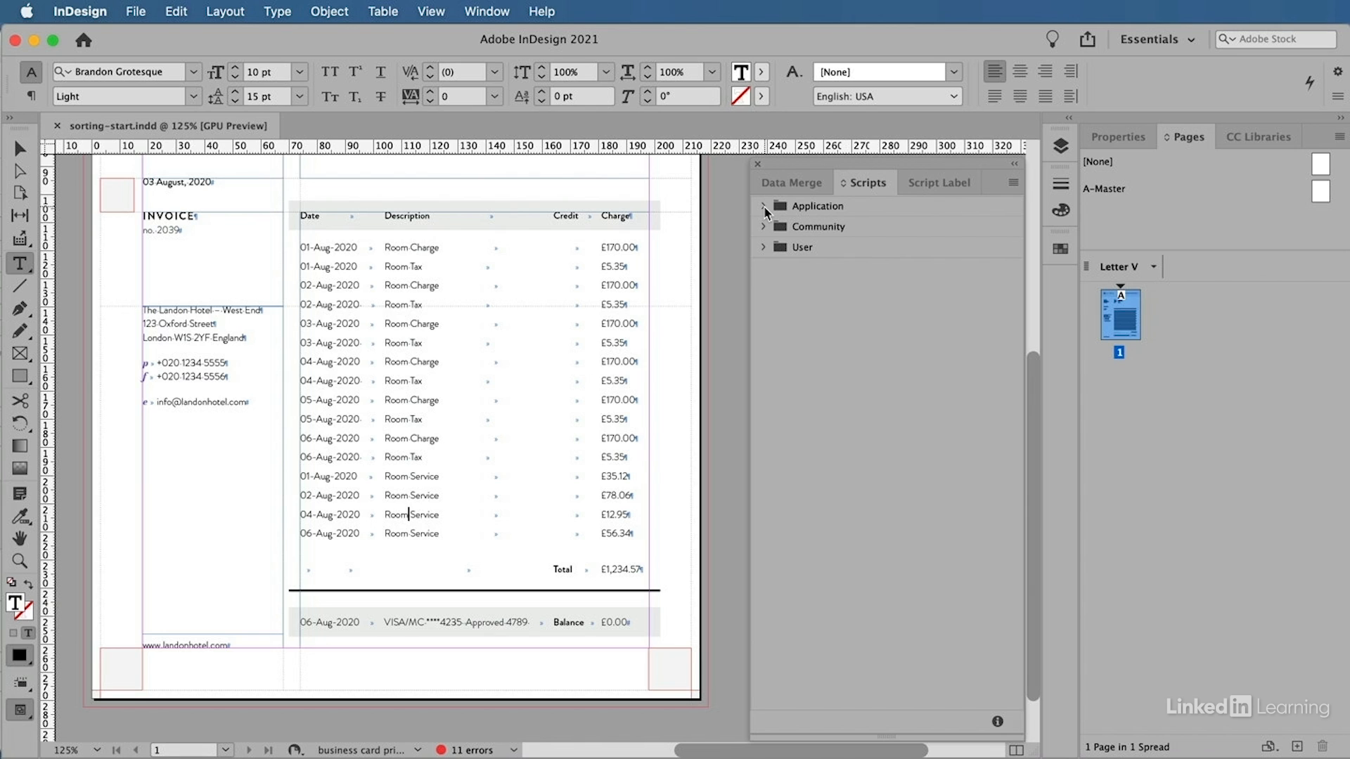
pyautogui.moveTo(813, 213)
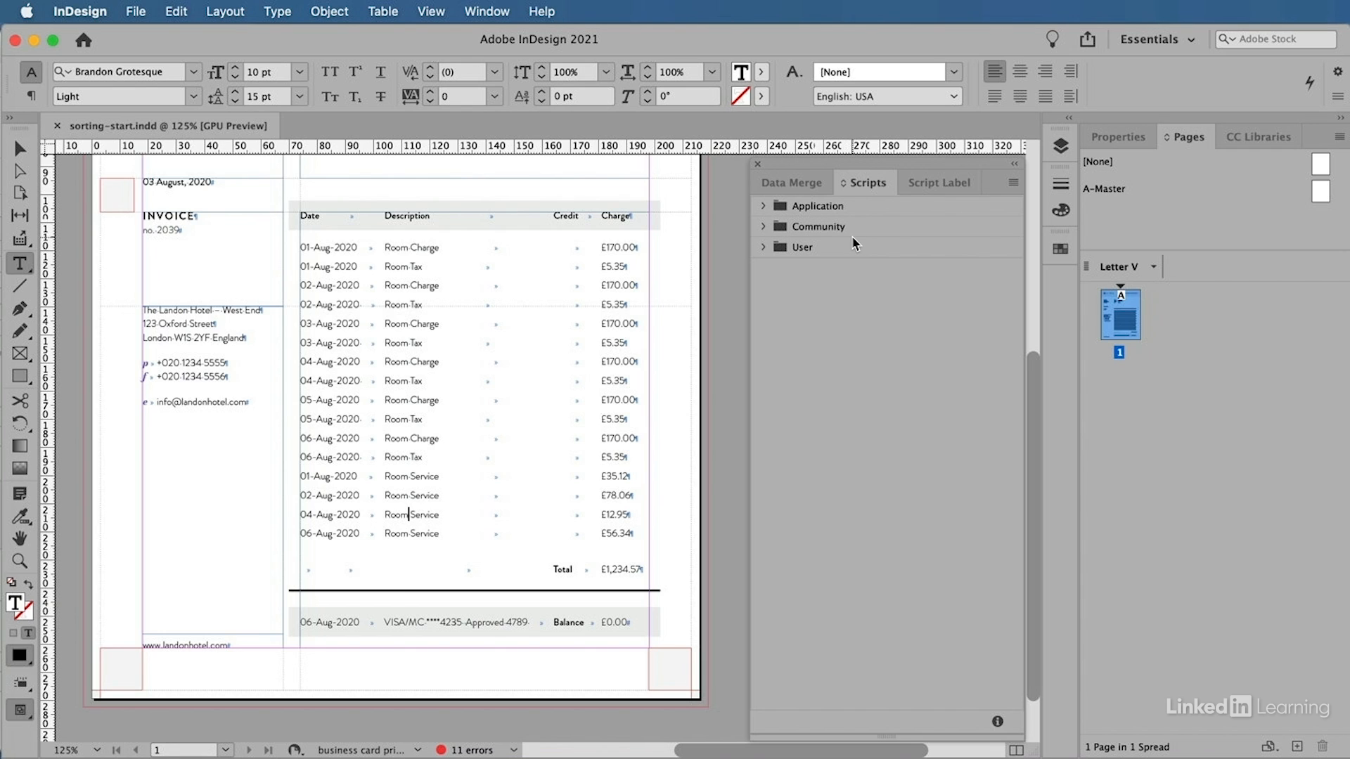
pyautogui.click(764, 227)
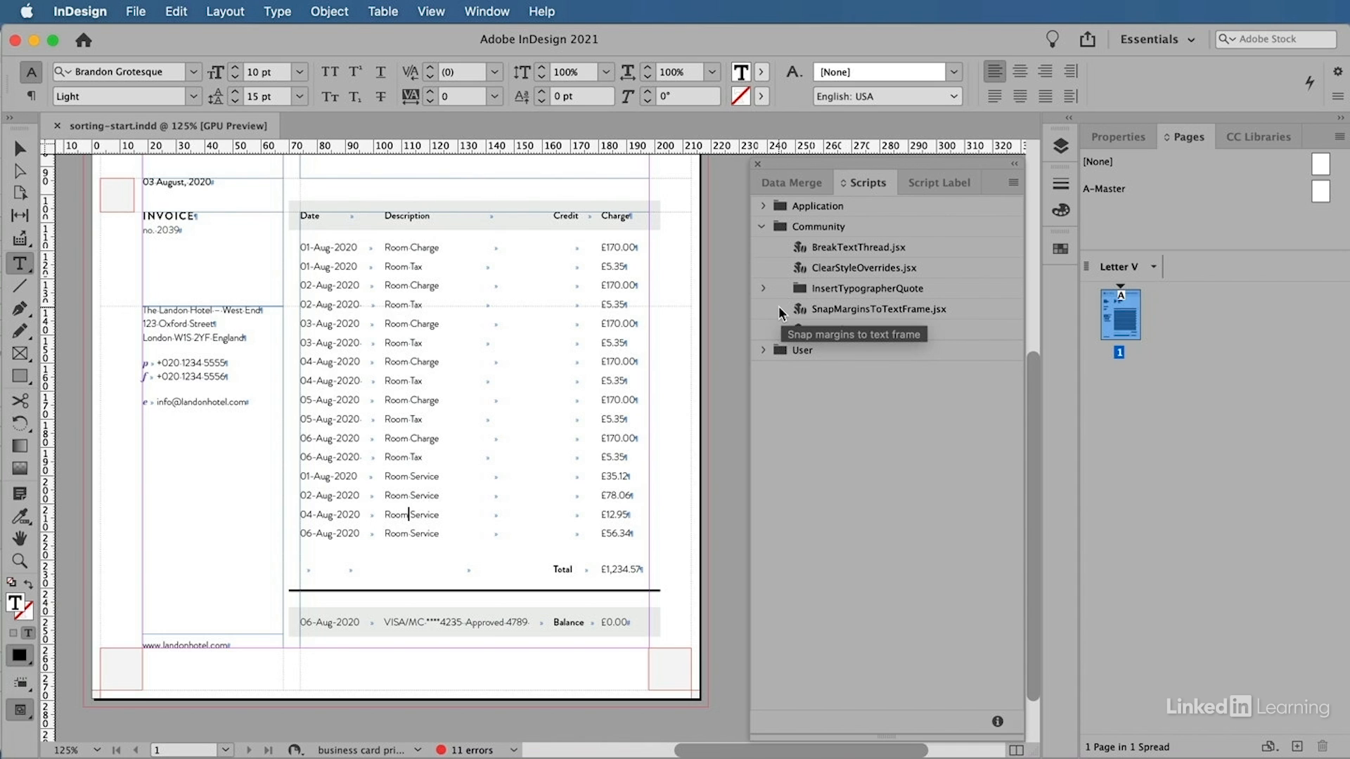
pyautogui.click(760, 226)
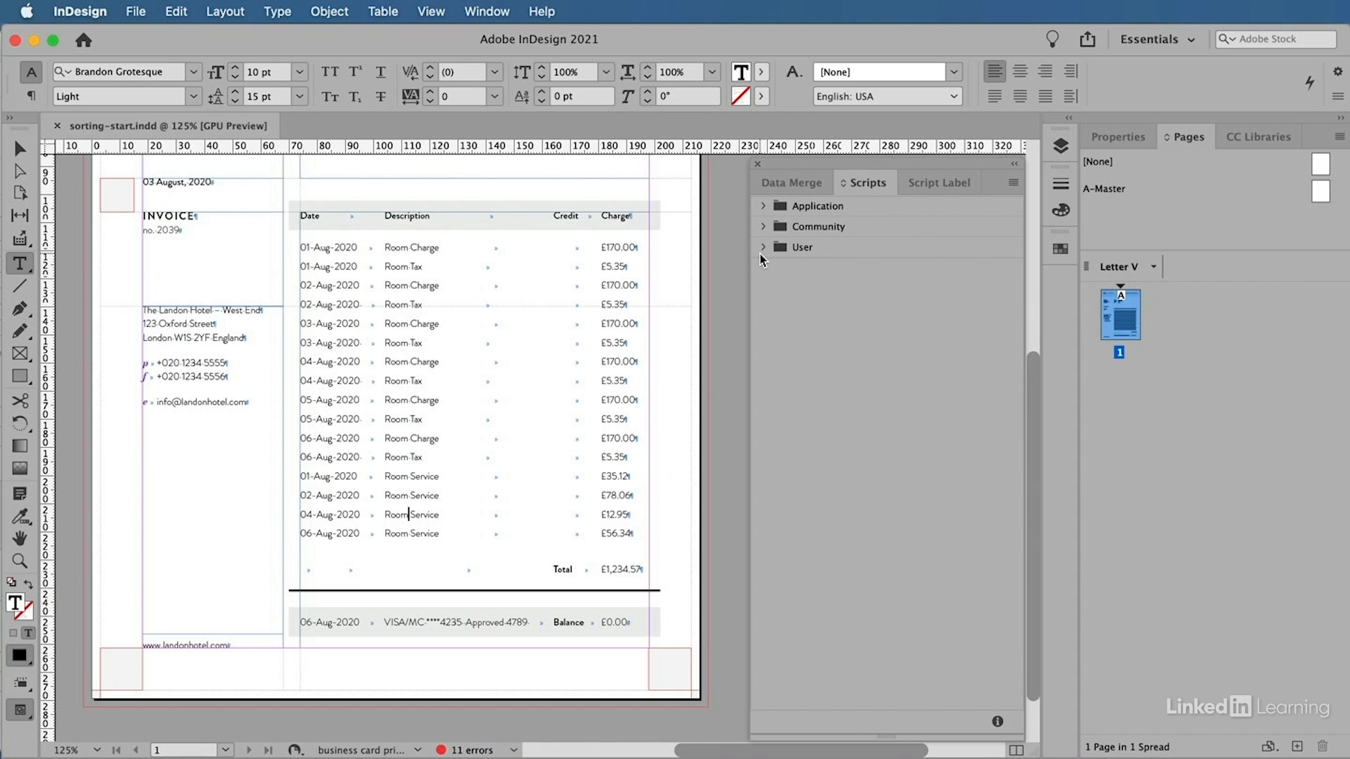
pyautogui.moveTo(776, 242)
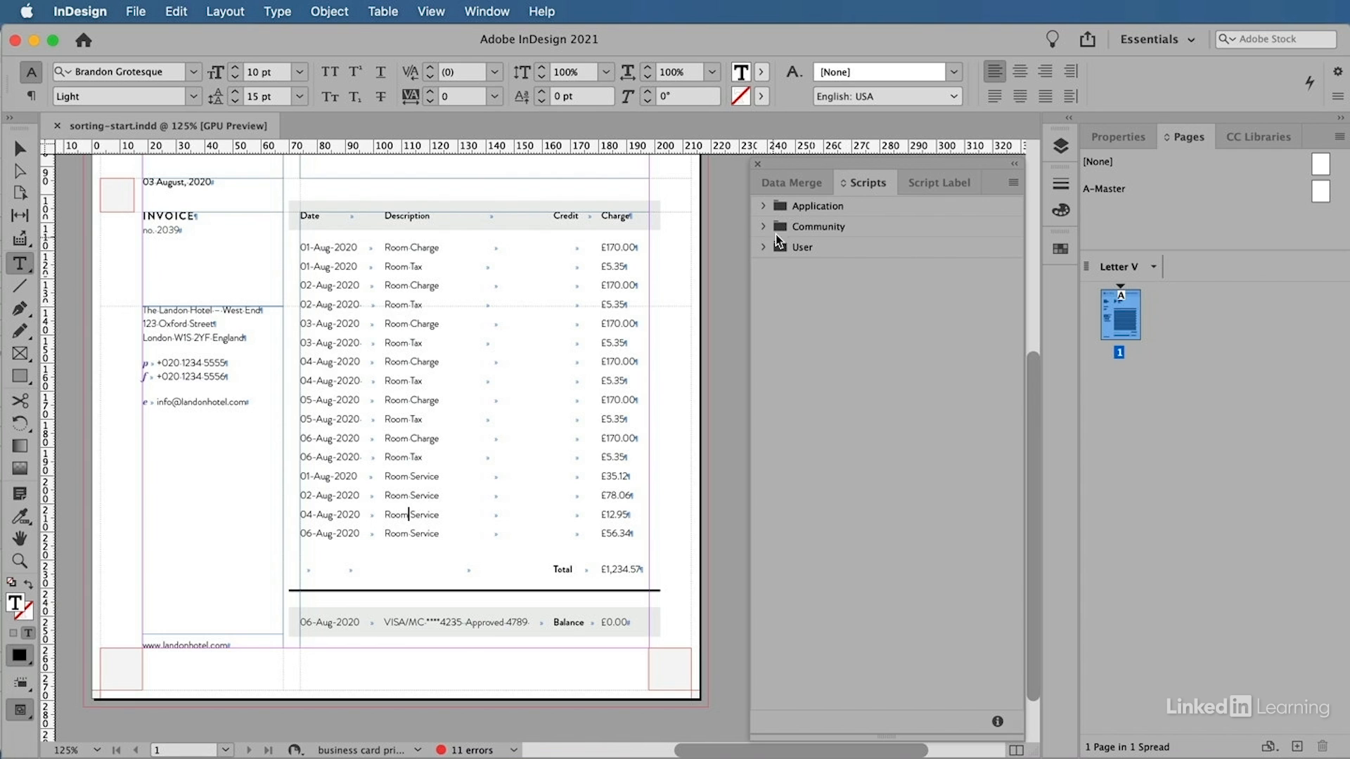
pyautogui.click(762, 206)
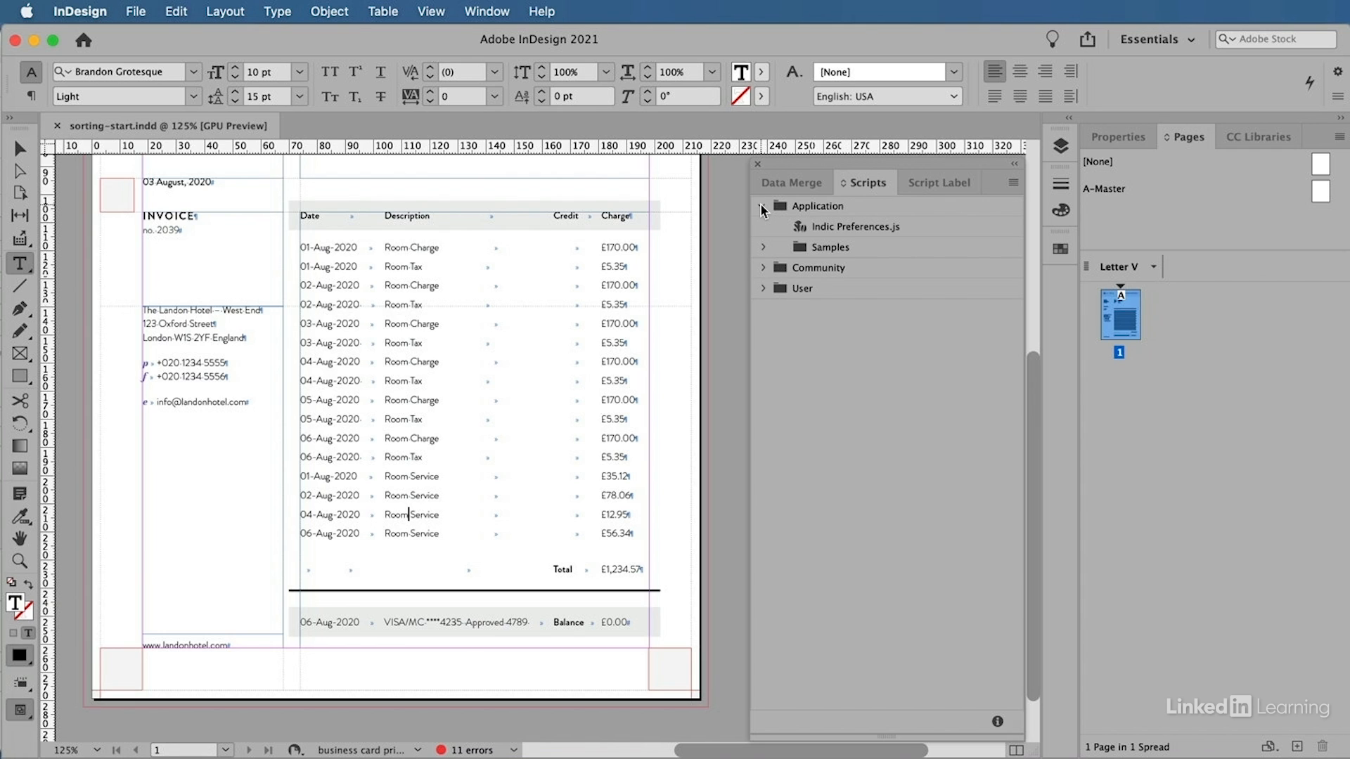
pyautogui.click(762, 206)
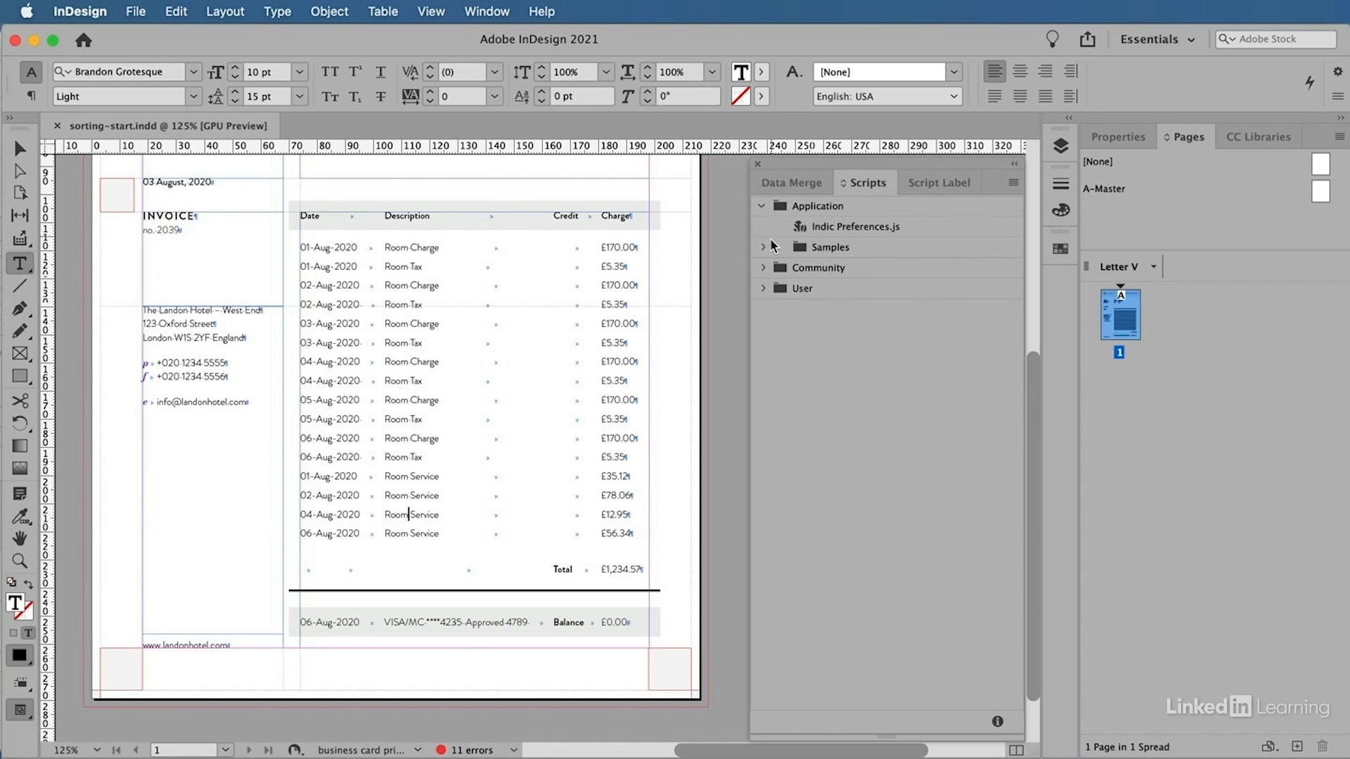
pyautogui.click(763, 246)
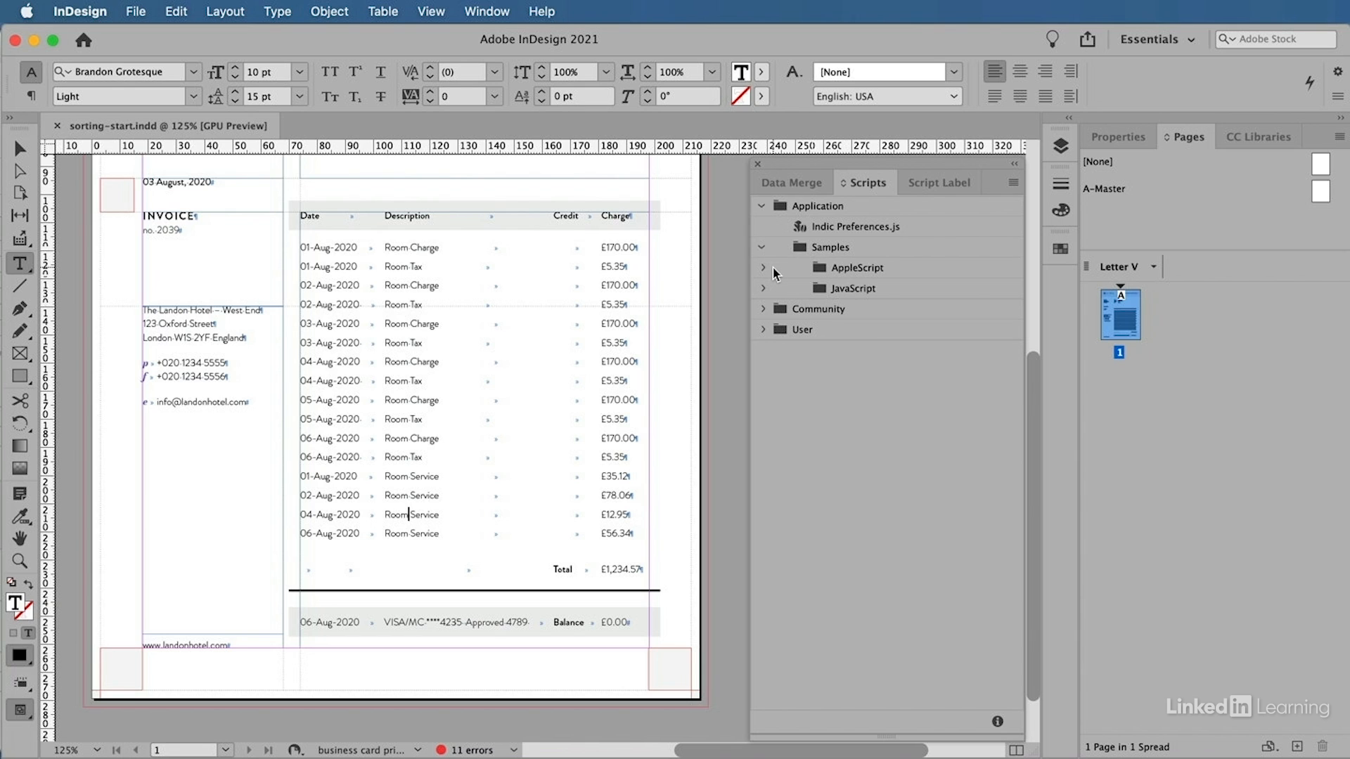
pyautogui.click(763, 288)
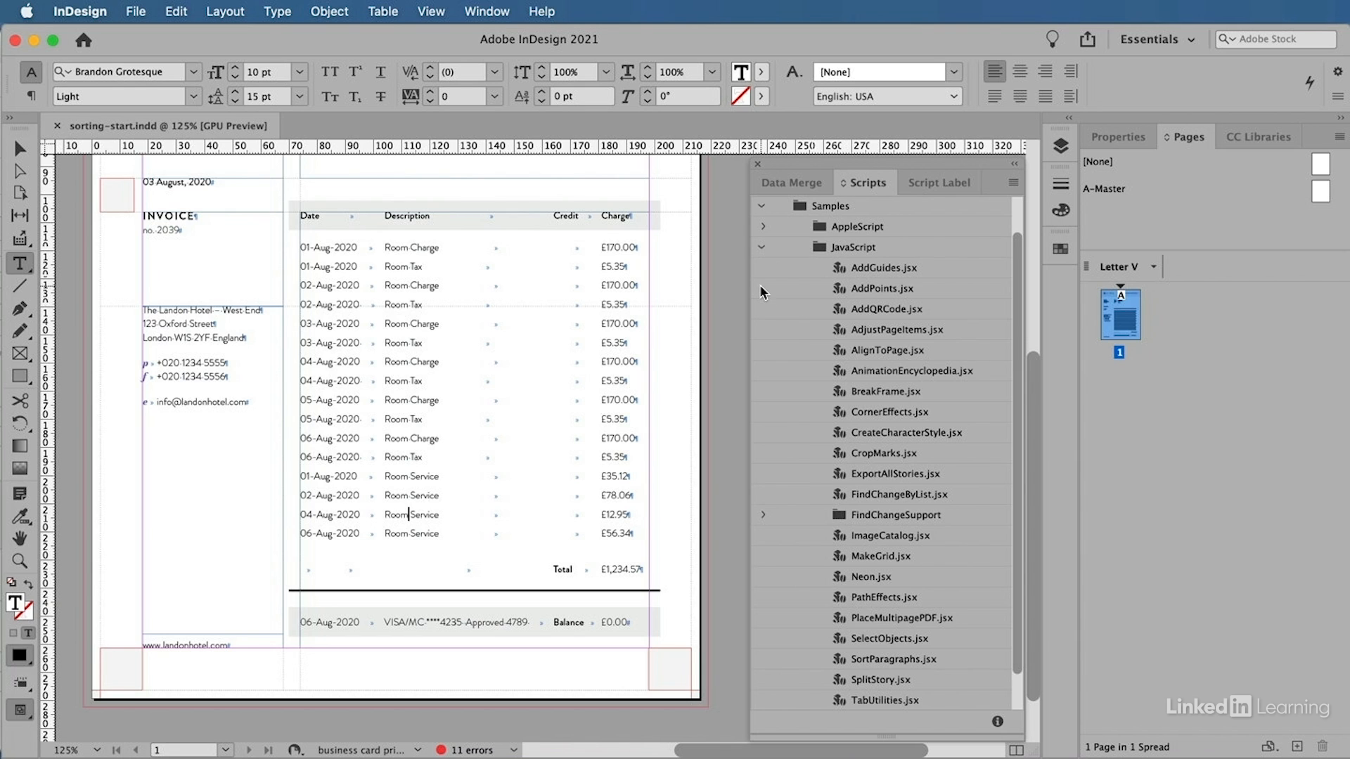
pyautogui.moveTo(997, 371)
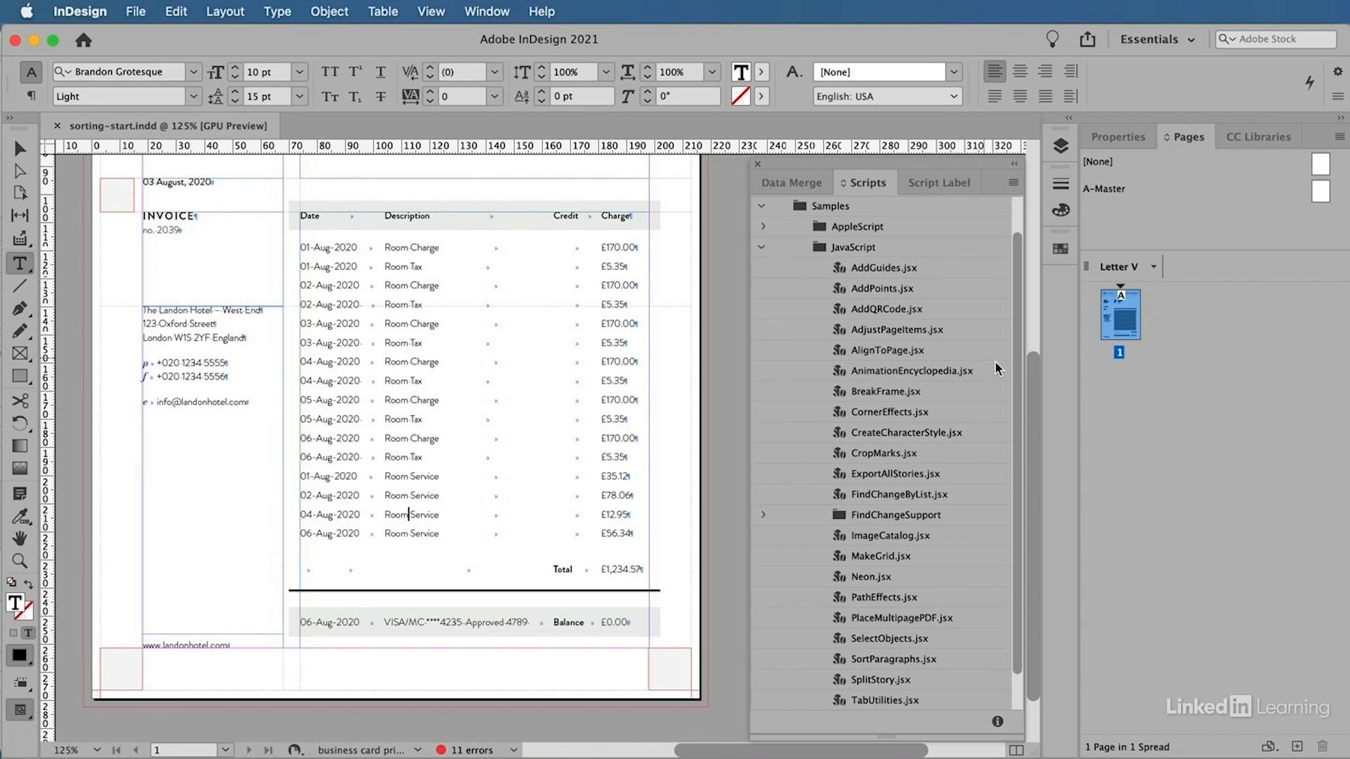
pyautogui.scroll(-3)
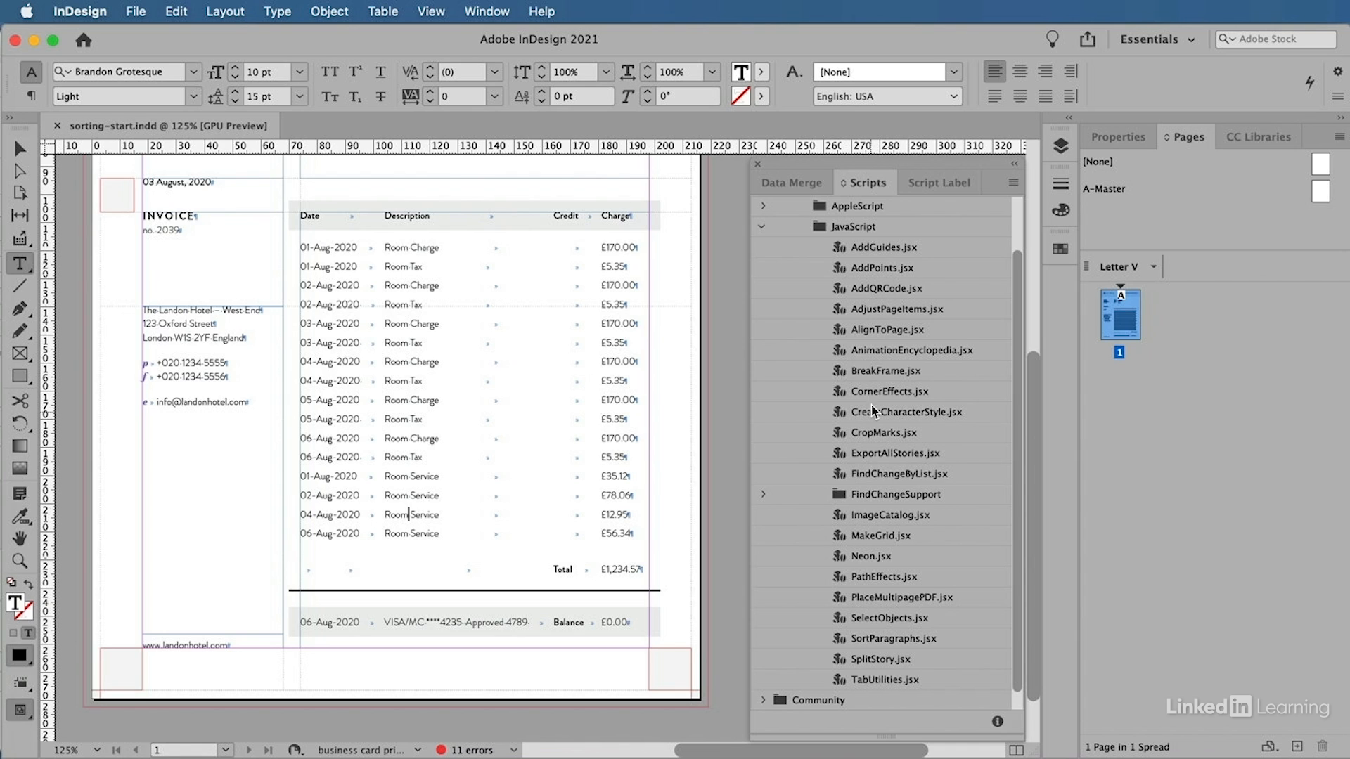
pyautogui.moveTo(779, 387)
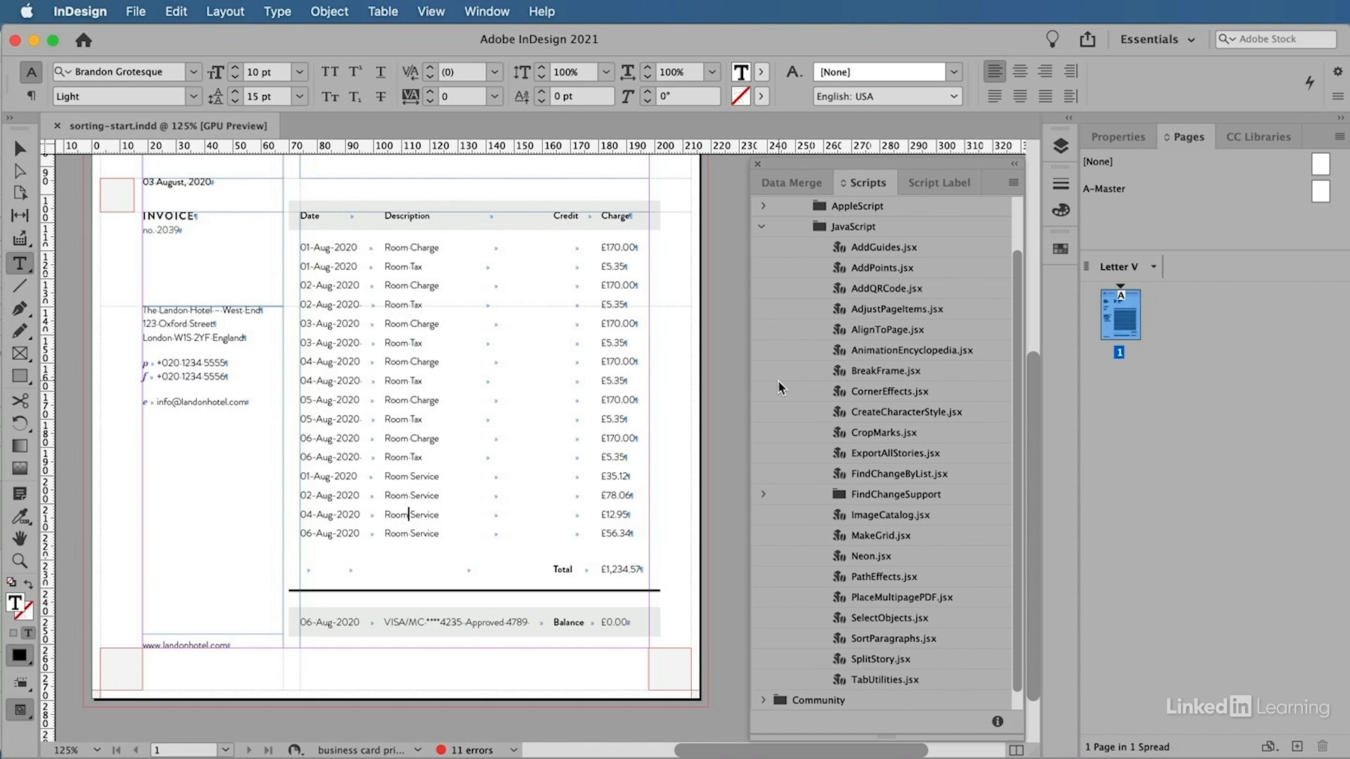
pyautogui.moveTo(790, 439)
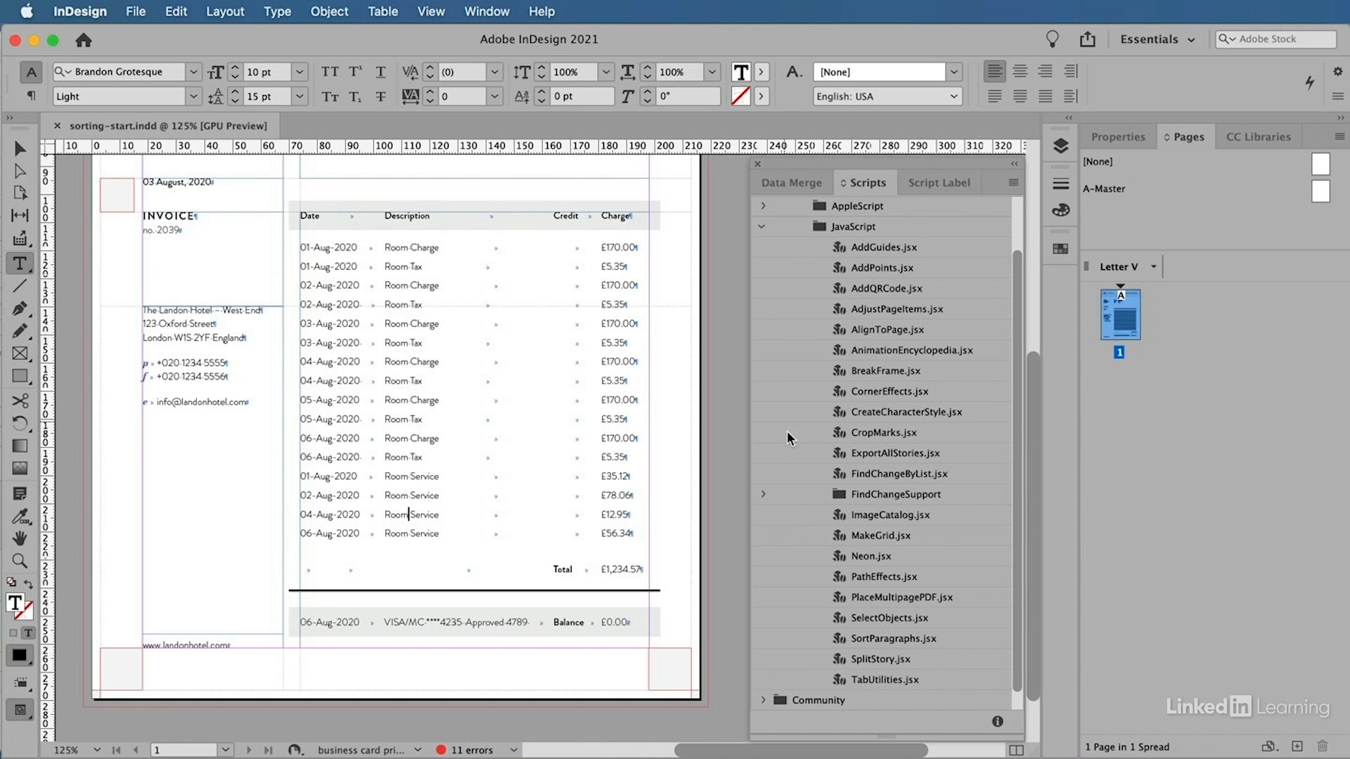
pyautogui.moveTo(778, 603)
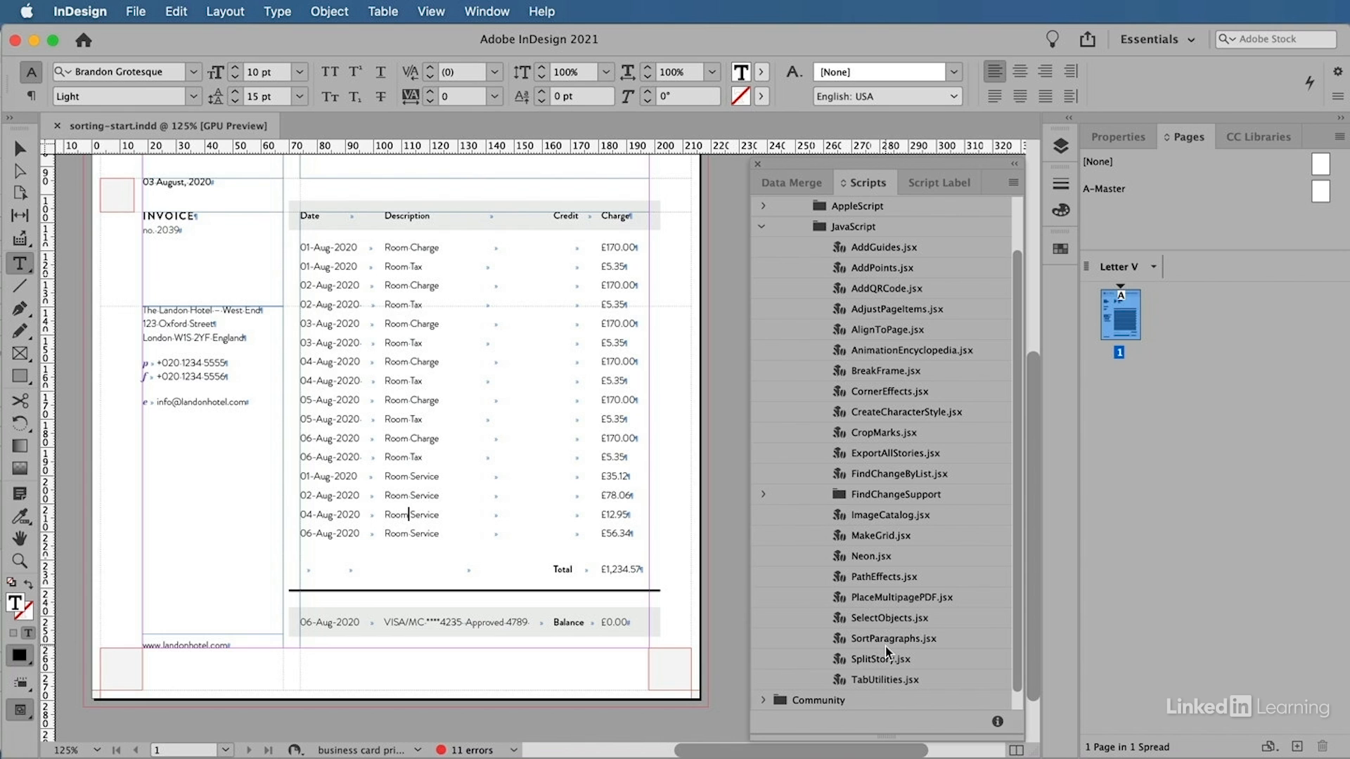
pyautogui.doubleClick(893, 638)
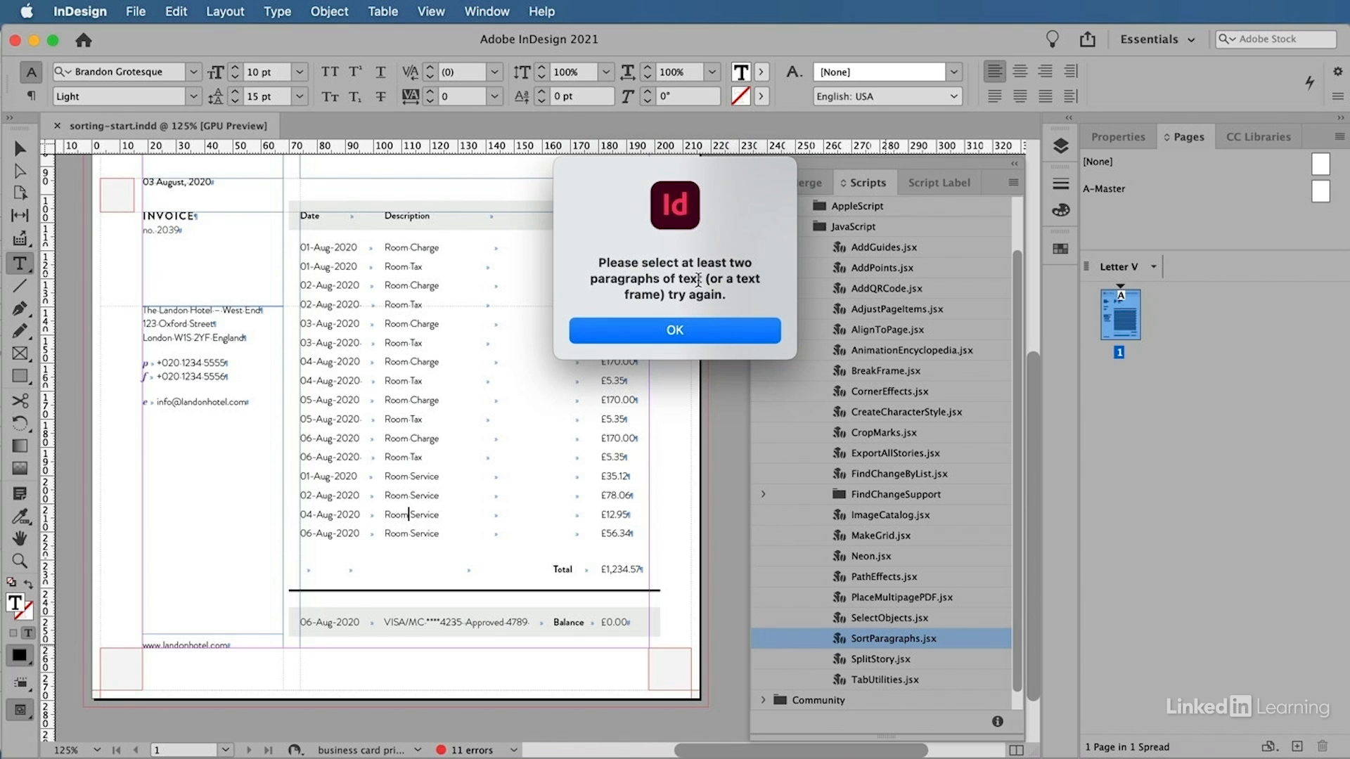
# - Dismiss the SortParagraphs warning about selecting paragraphs
pyautogui.click(674, 329)
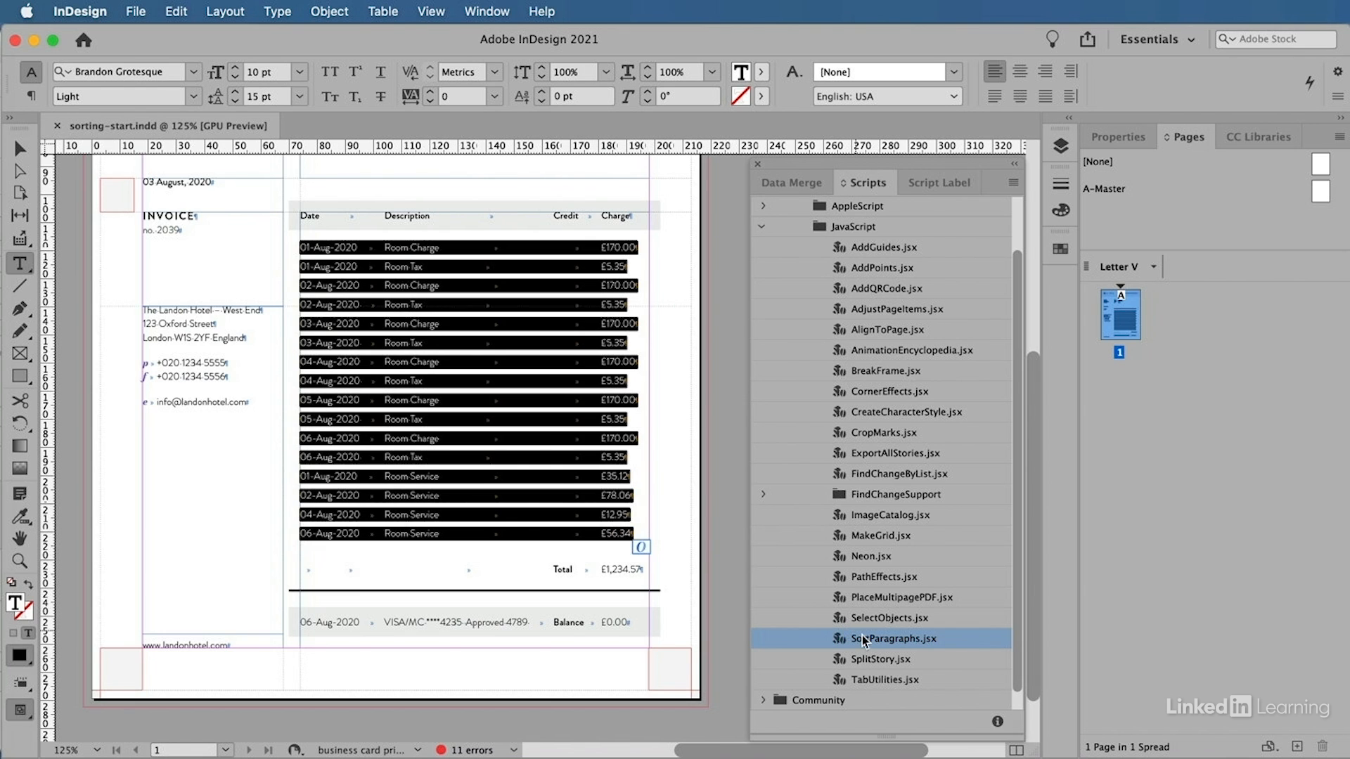
# - Run SortParagraphs.jsx using the Retain Formatting (slower) sort method
pyautogui.doubleClick(893, 638)
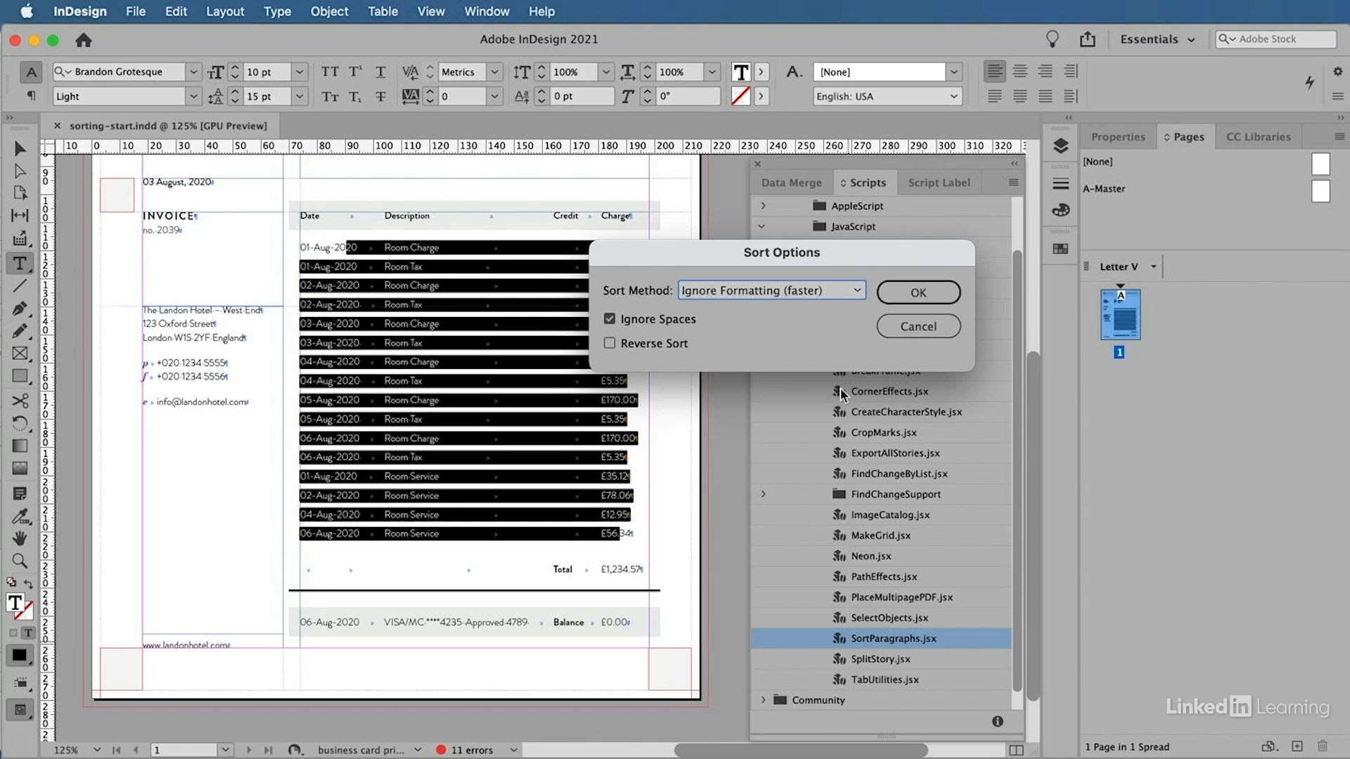
pyautogui.moveTo(648, 304)
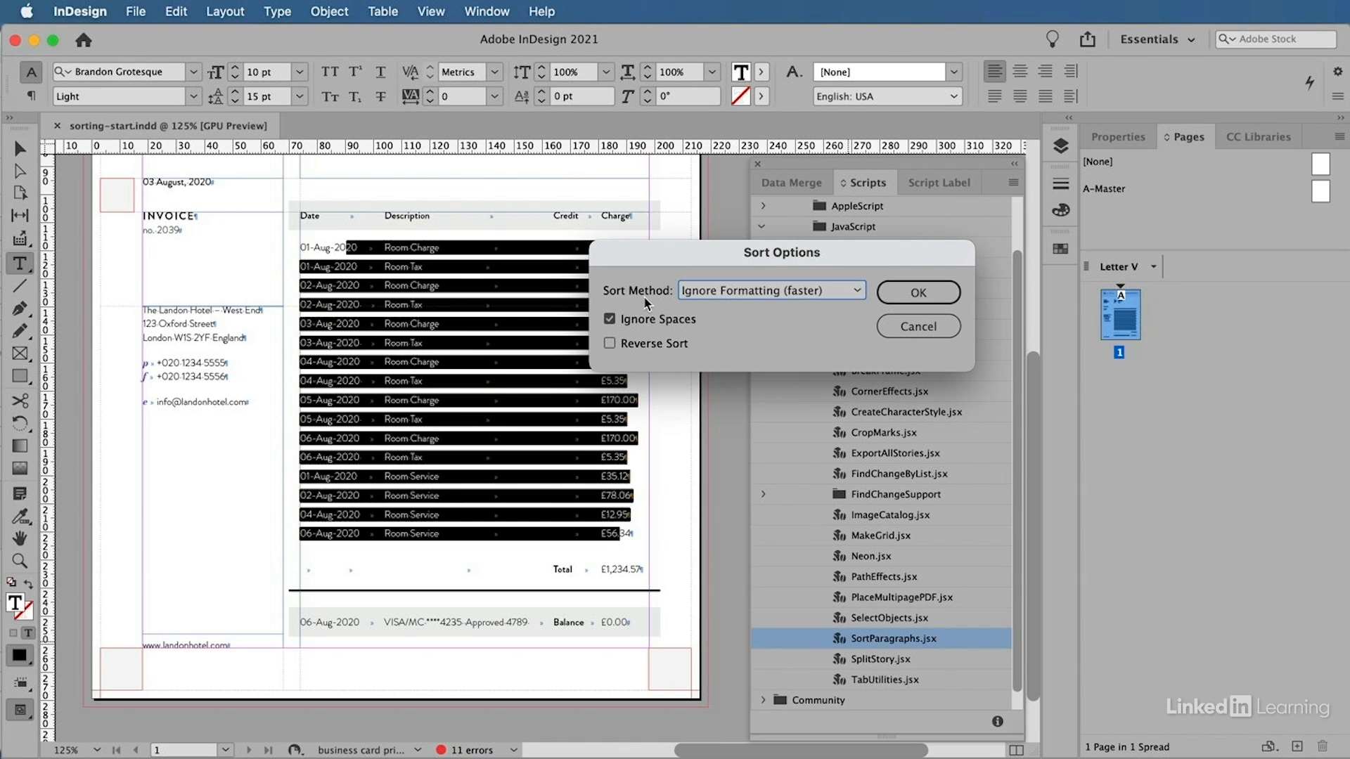
pyautogui.moveTo(659, 306)
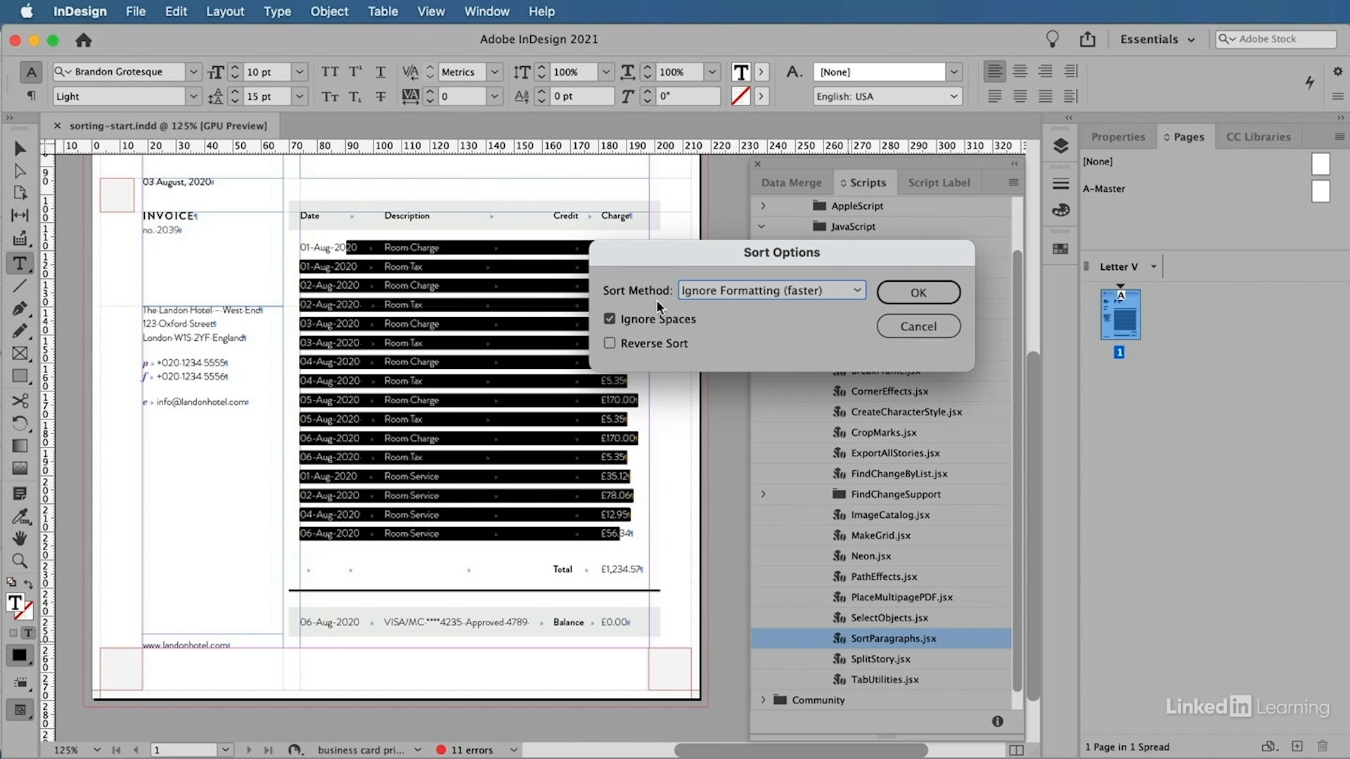
pyautogui.click(770, 290)
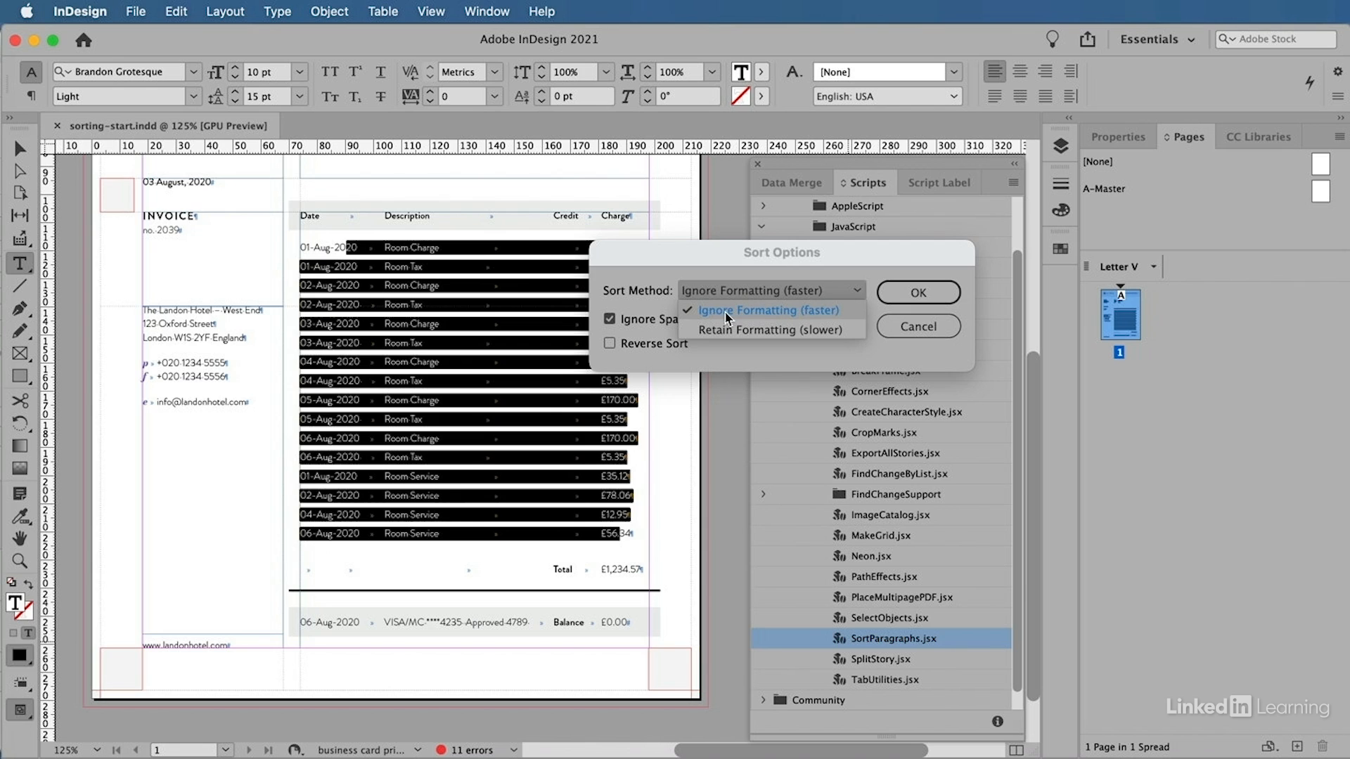
pyautogui.moveTo(782, 331)
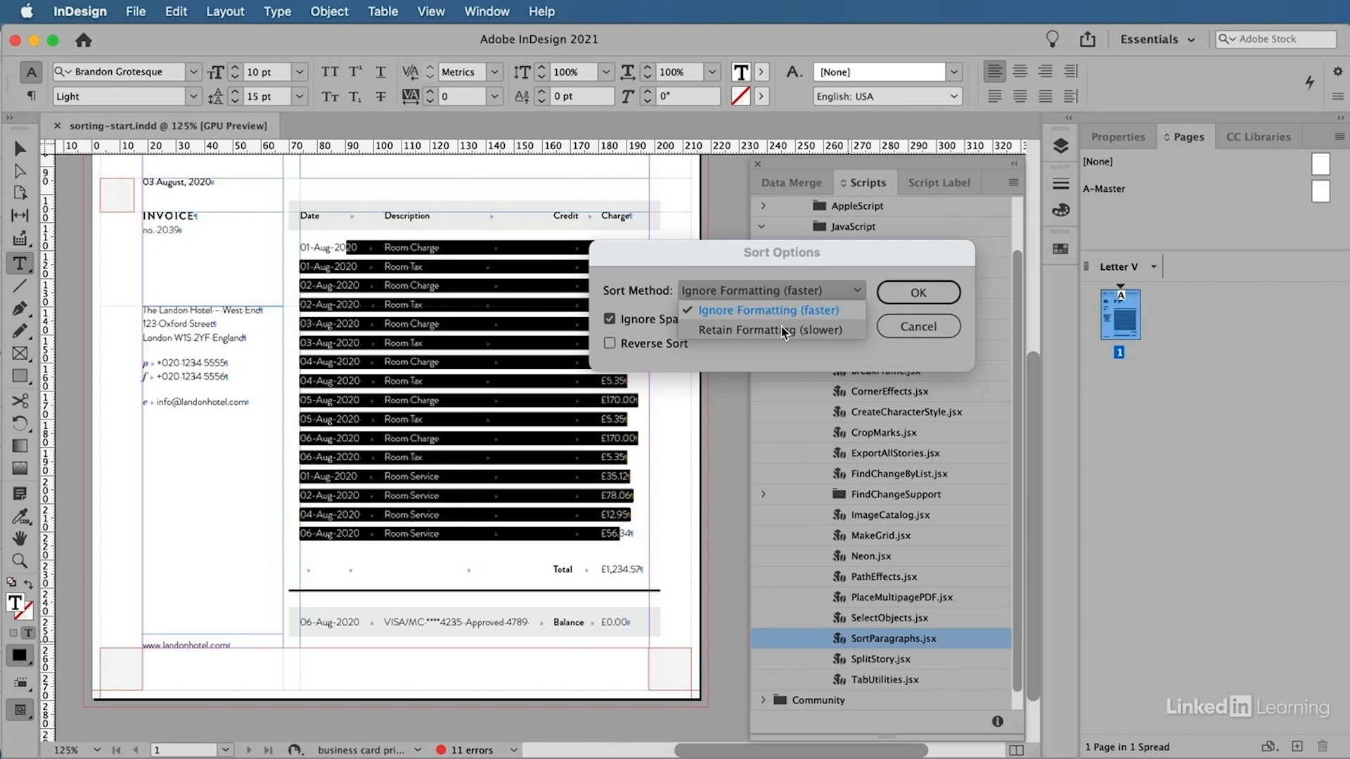
pyautogui.click(772, 330)
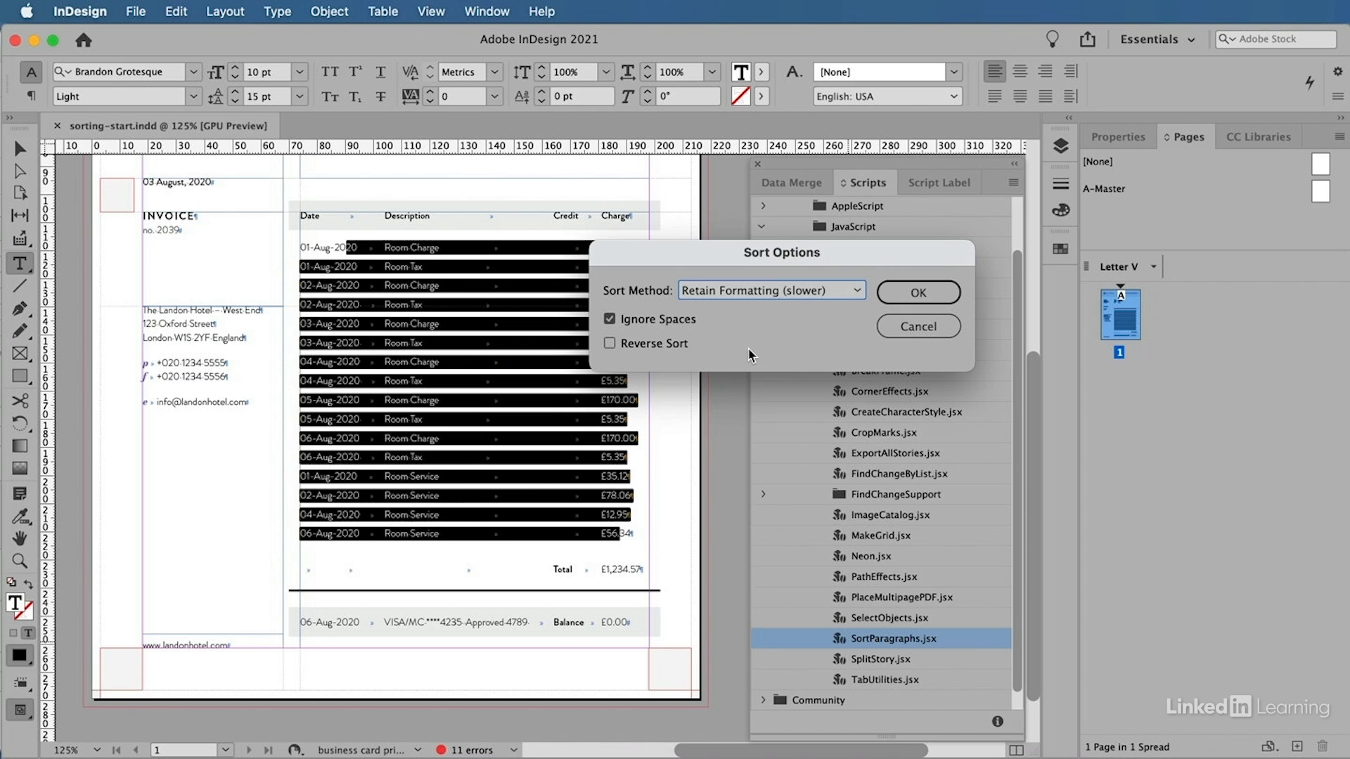
pyautogui.moveTo(676, 336)
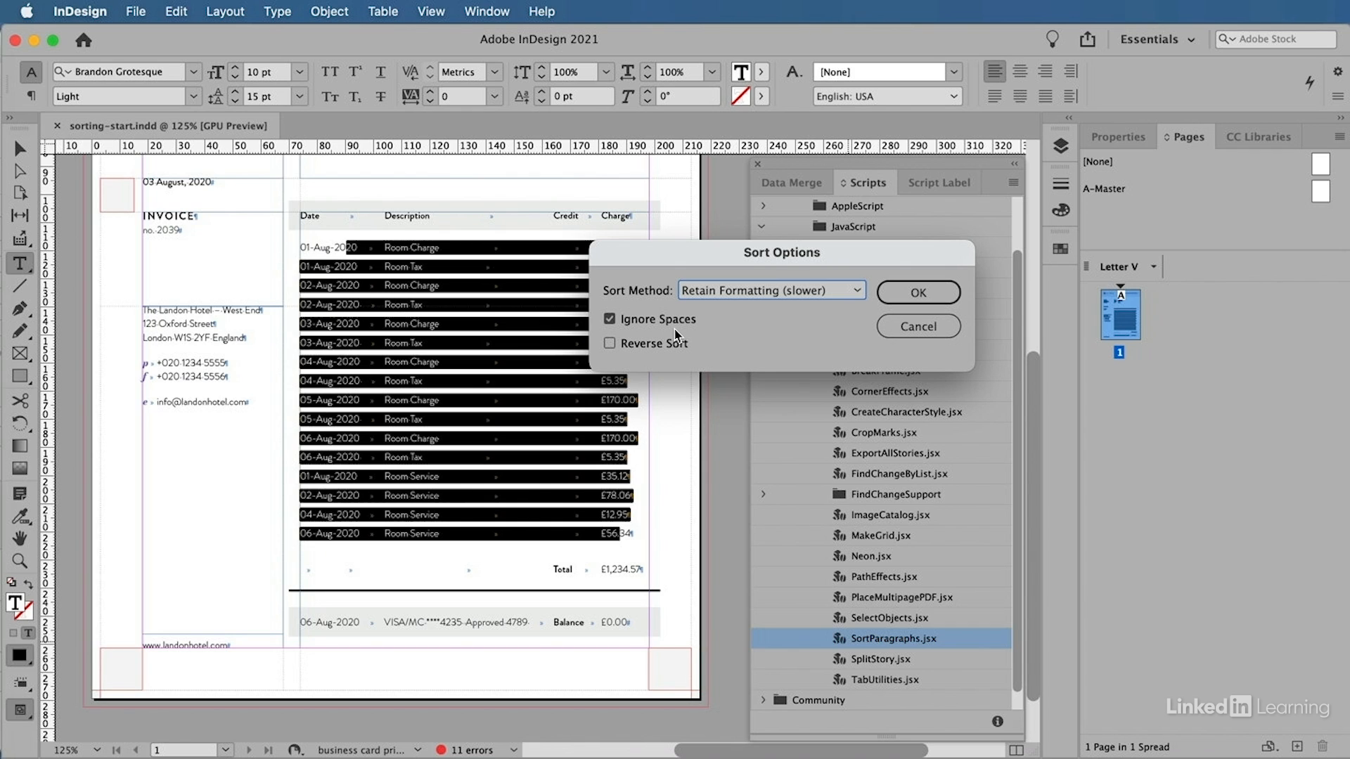
pyautogui.moveTo(689, 362)
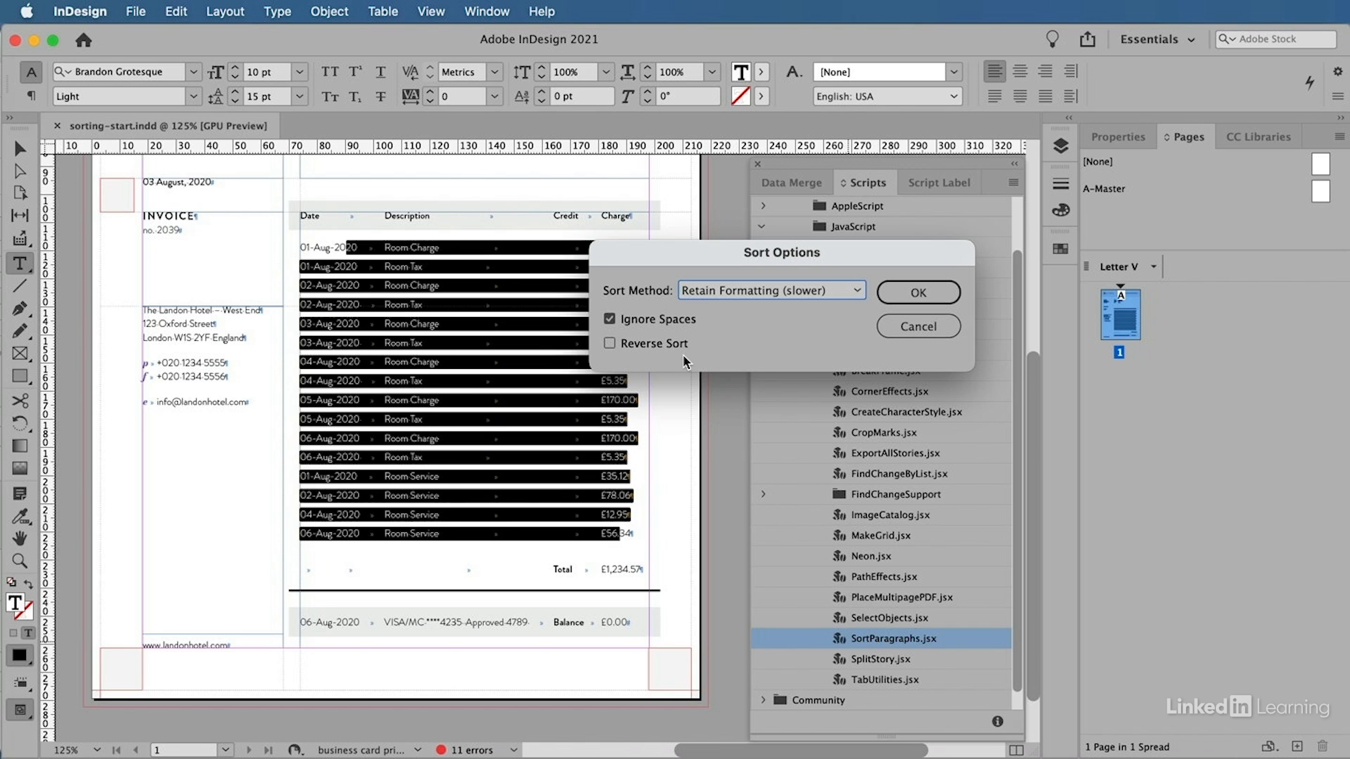
pyautogui.moveTo(746, 357)
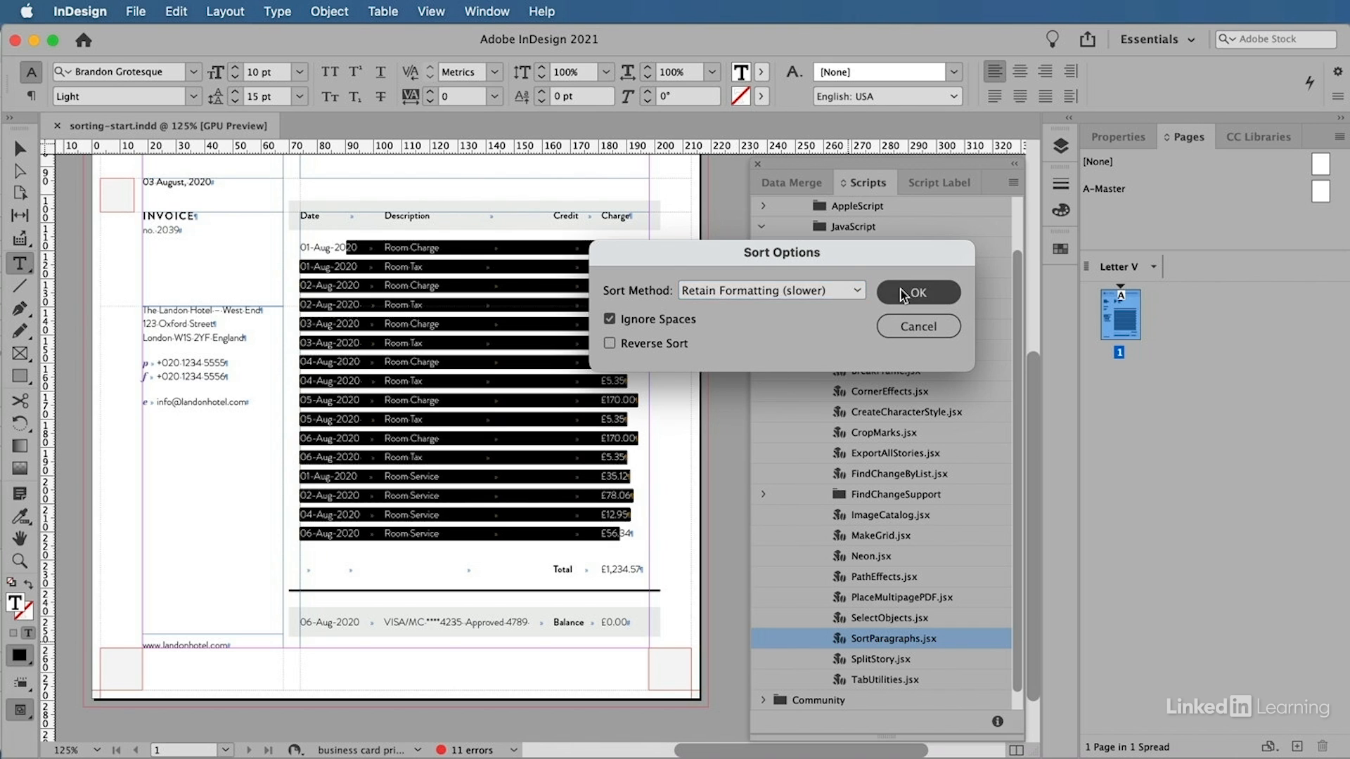
pyautogui.click(917, 292)
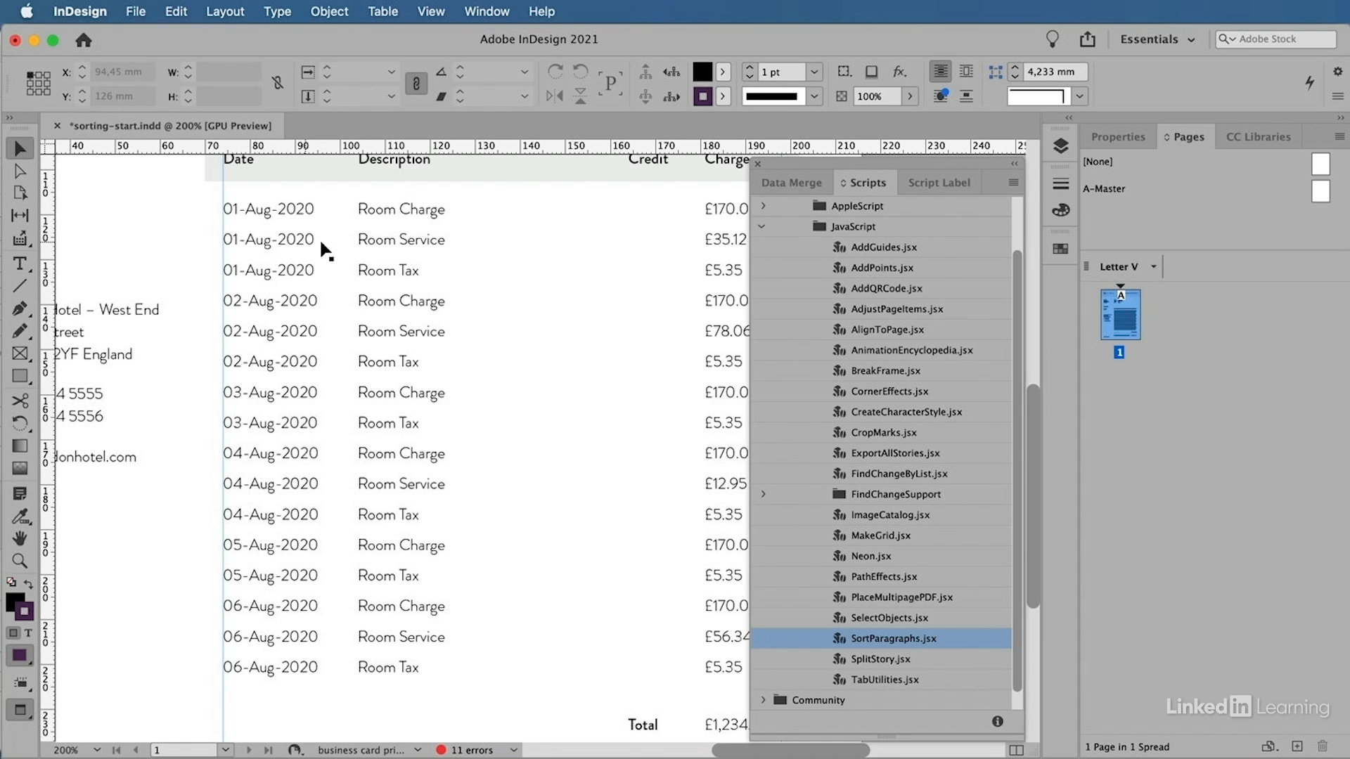
pyautogui.moveTo(409, 253)
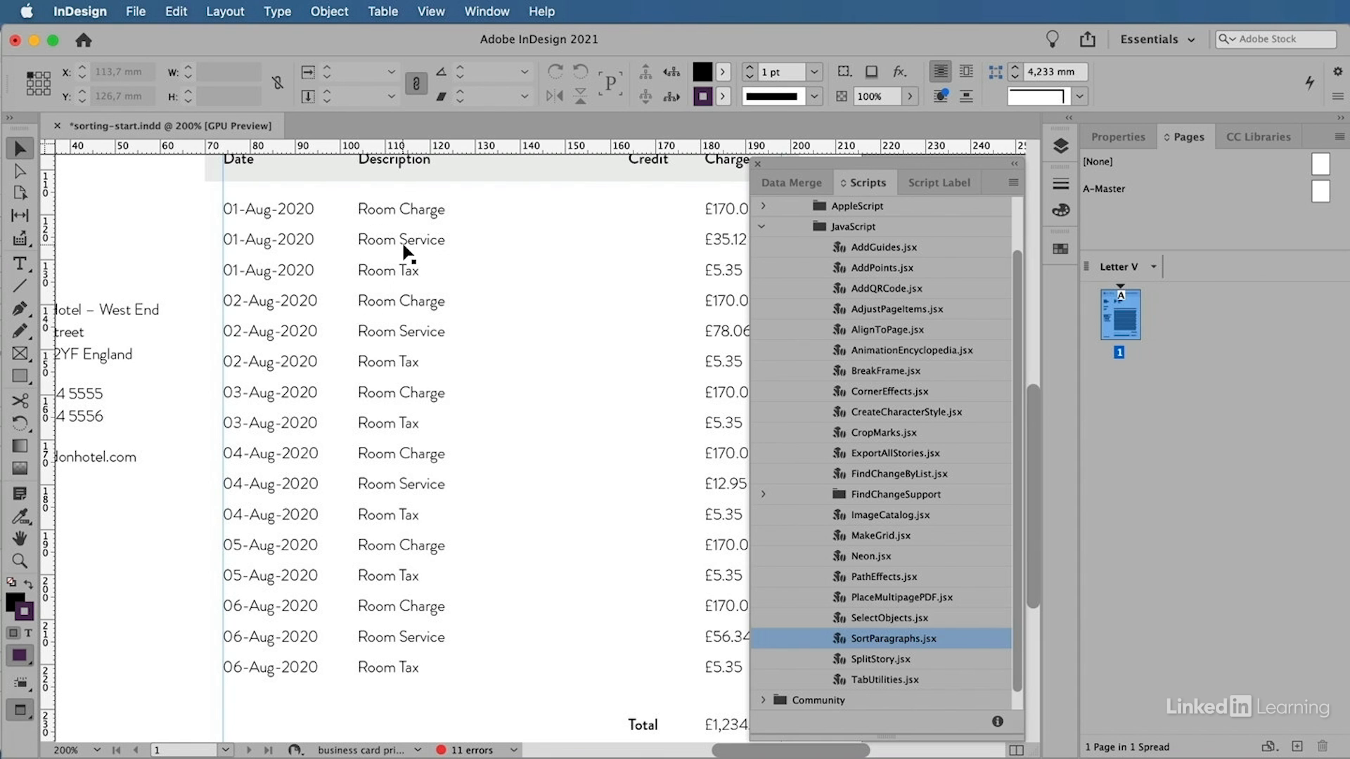
pyautogui.moveTo(284, 469)
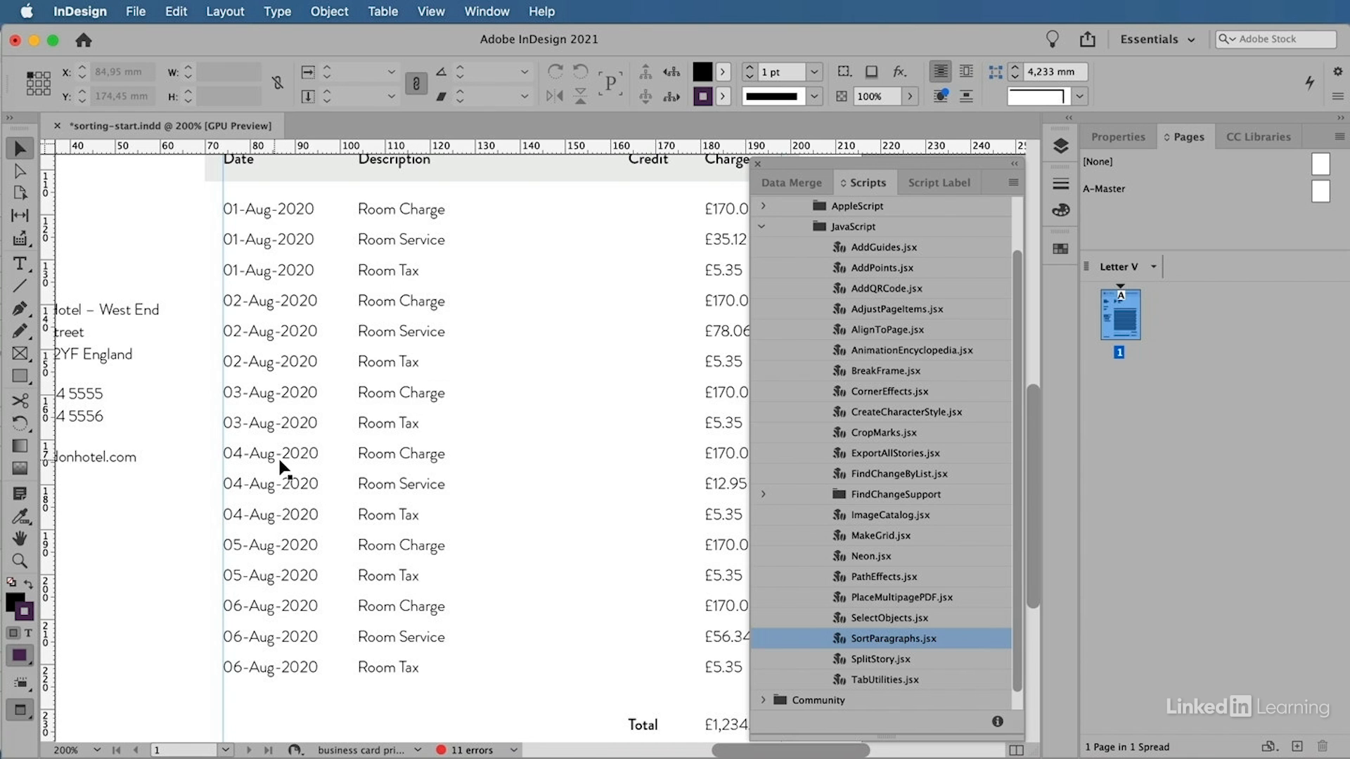